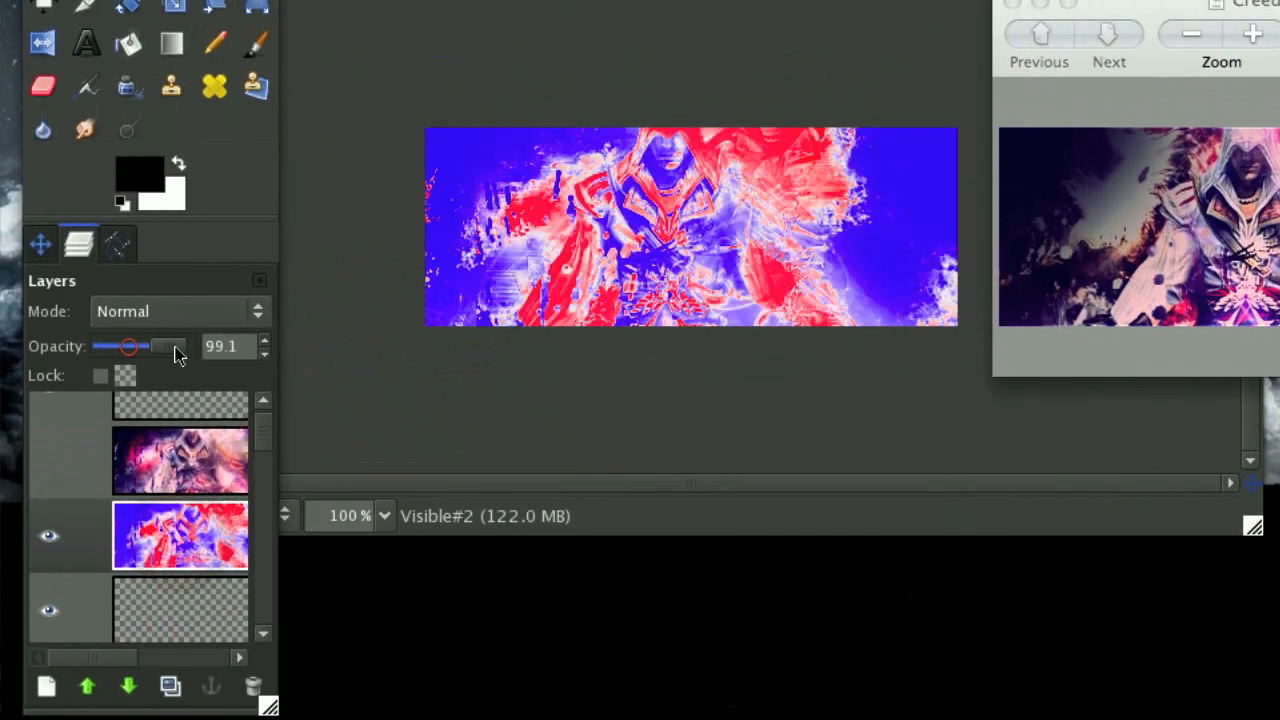
- Lower the layer's opacity slightly before creating the new 399×149 canvas
left_click_drag(128, 346, 104, 352)
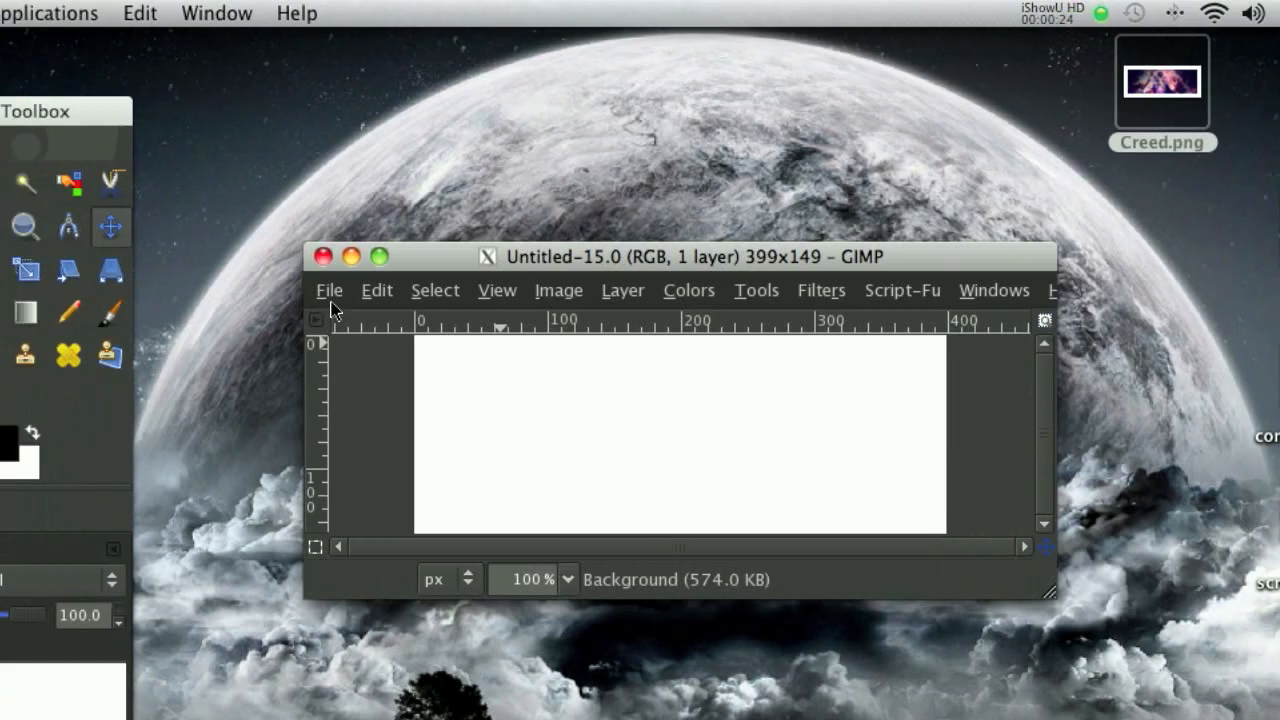
- Add Assassins_3w.png to the canvas via Open as Layers
left_click(328, 290)
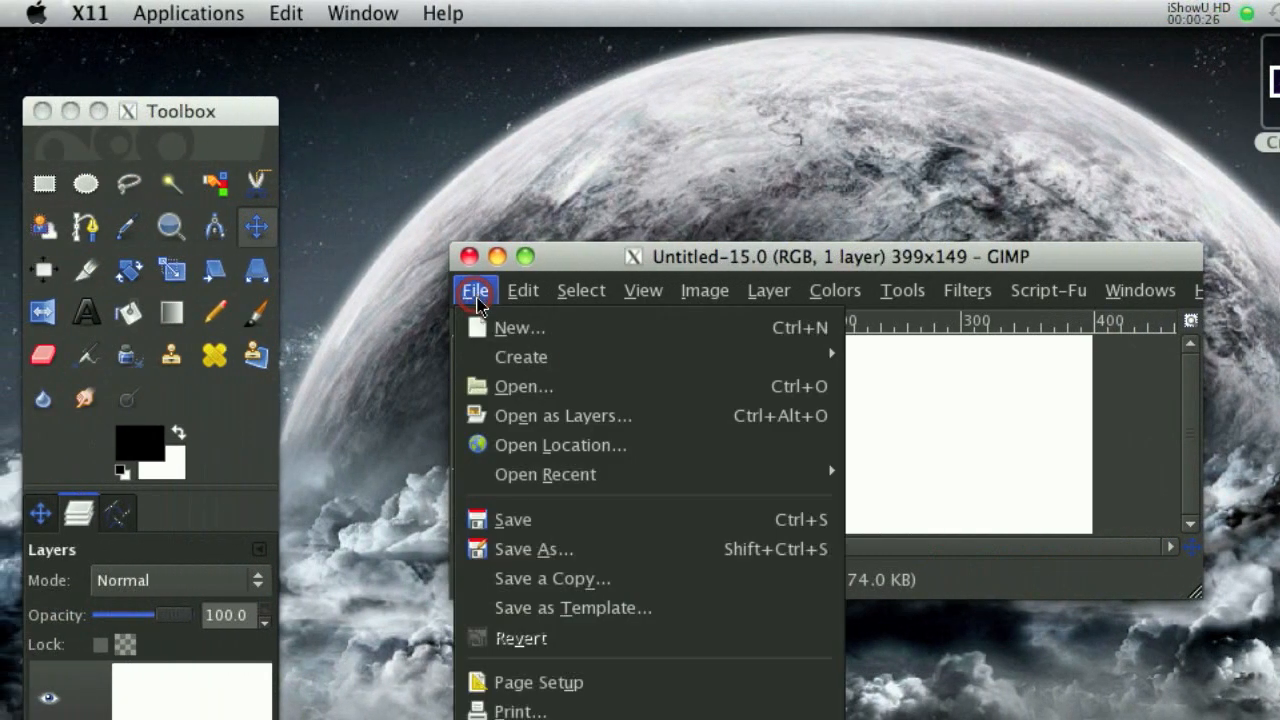
left_click(524, 386)
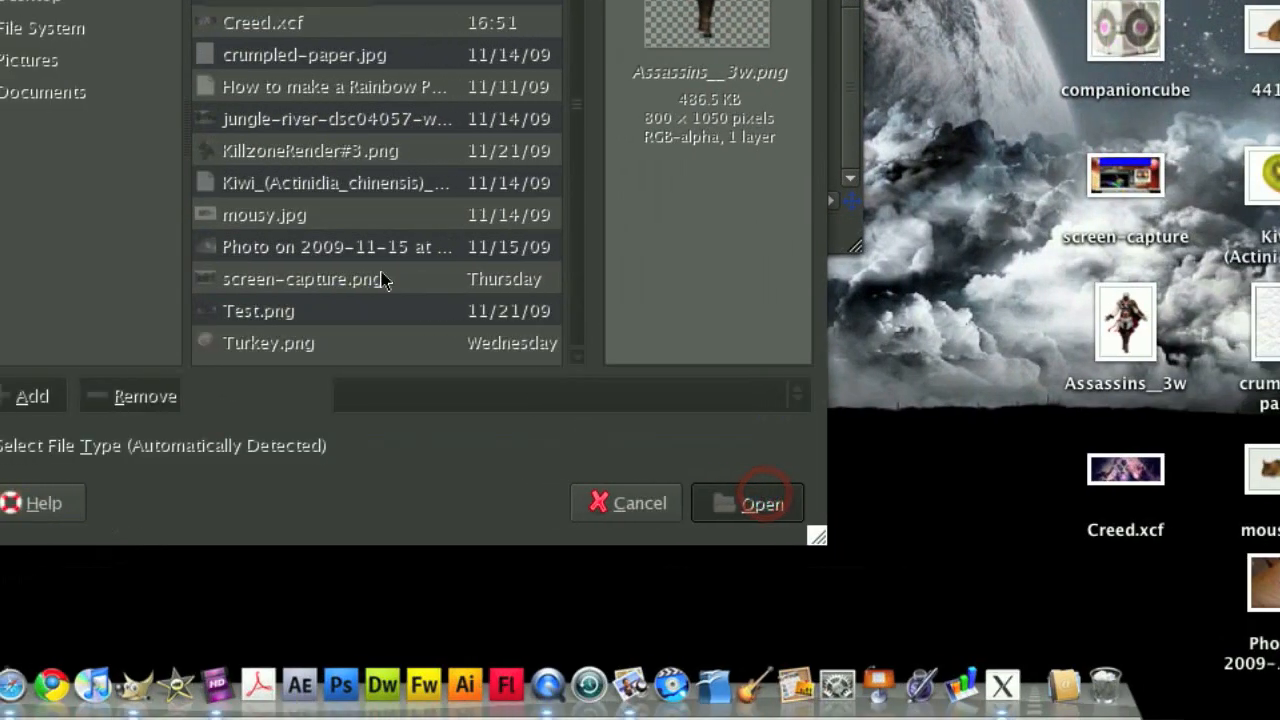
left_click(760, 504)
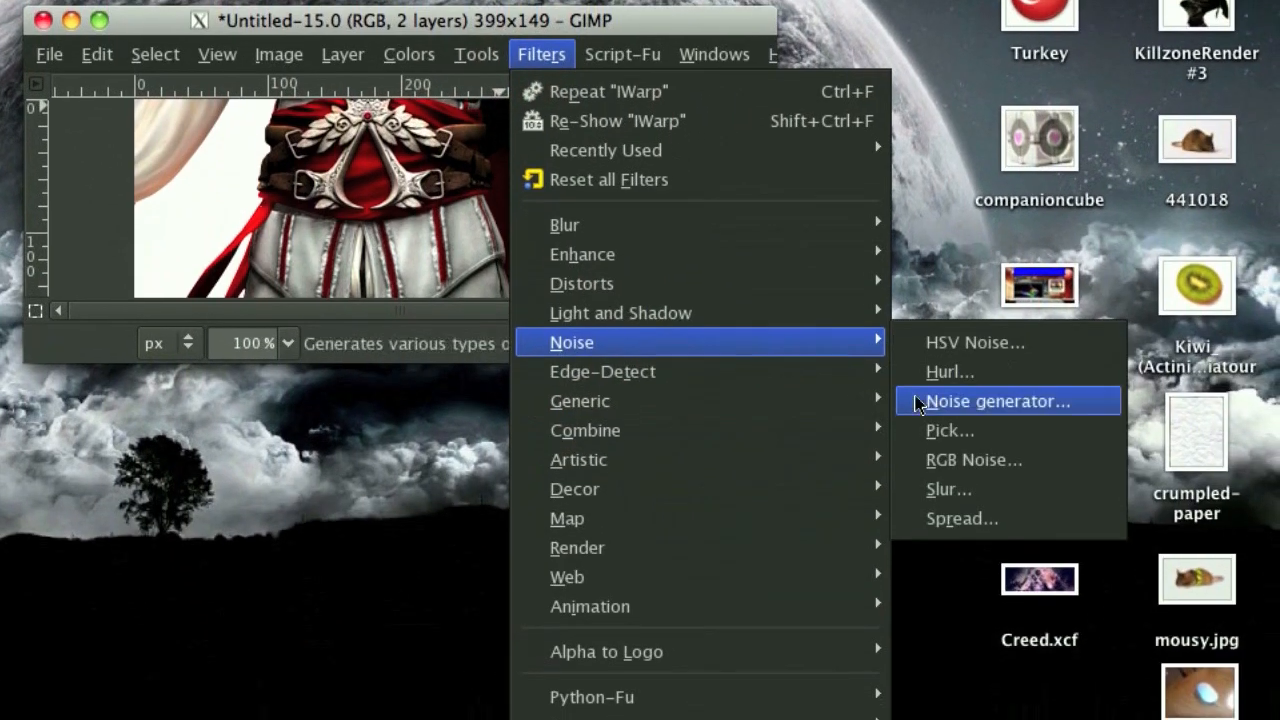
- Scatter the render copy with the Pick noise filter using a randomized seed
left_click(996, 400)
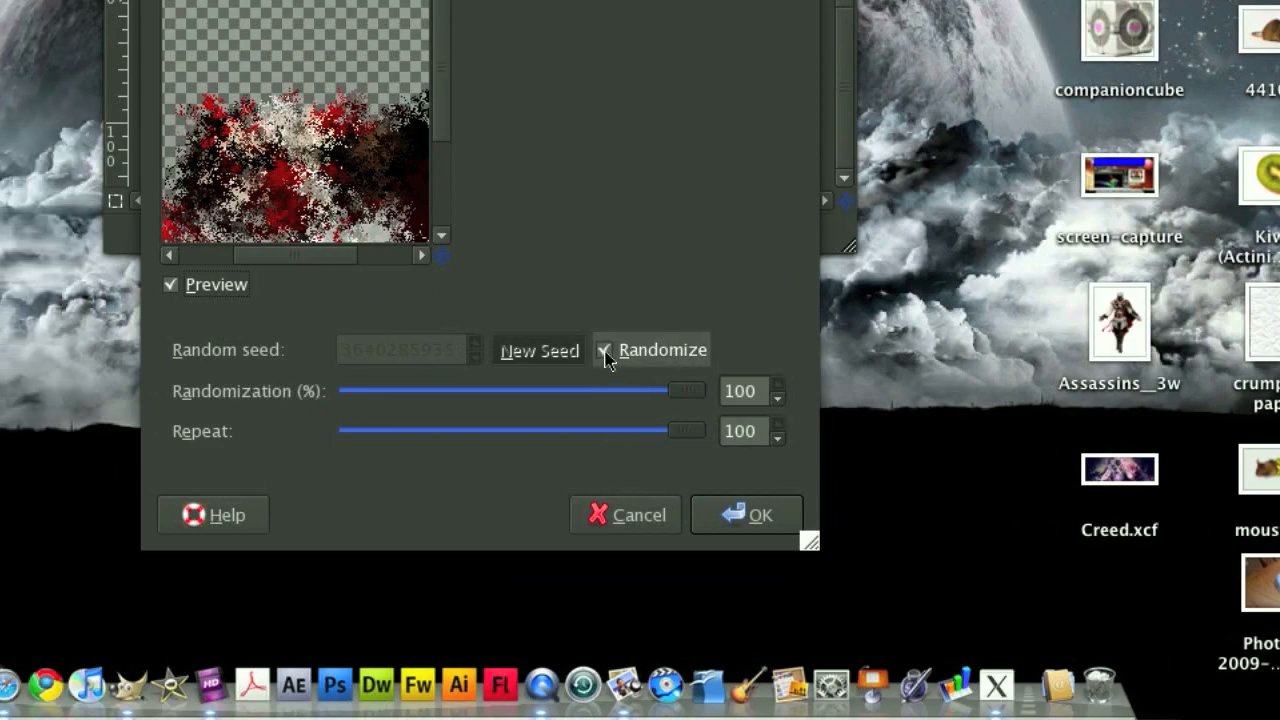
left_click(748, 514)
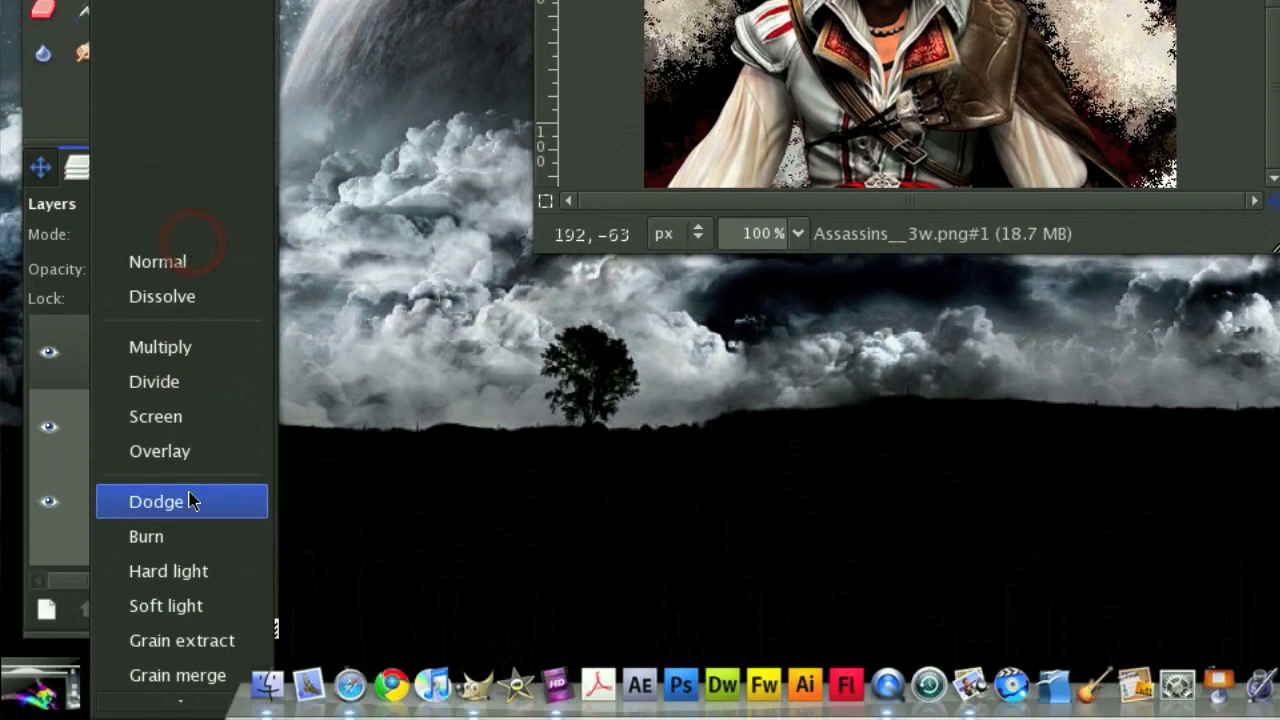
- Set the scattered layer to Dodge mode and soften it with a Gaussian blur
left_click(156, 500)
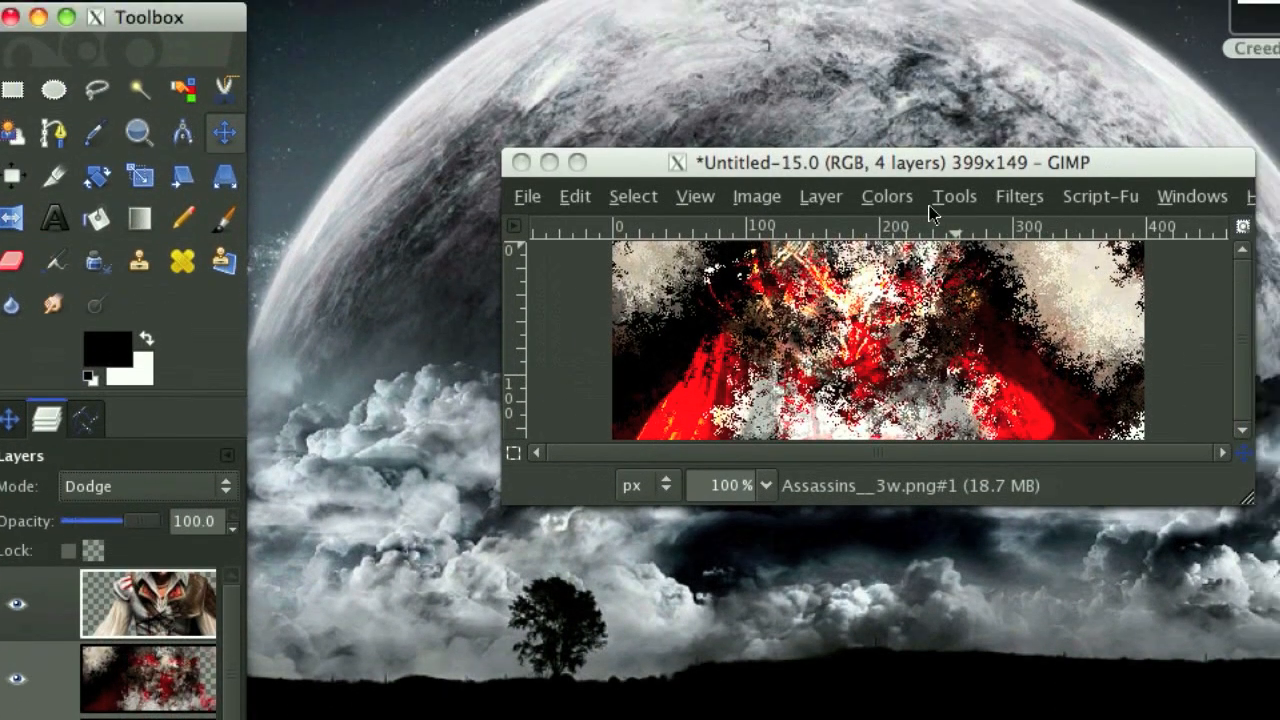
left_click(624, 200)
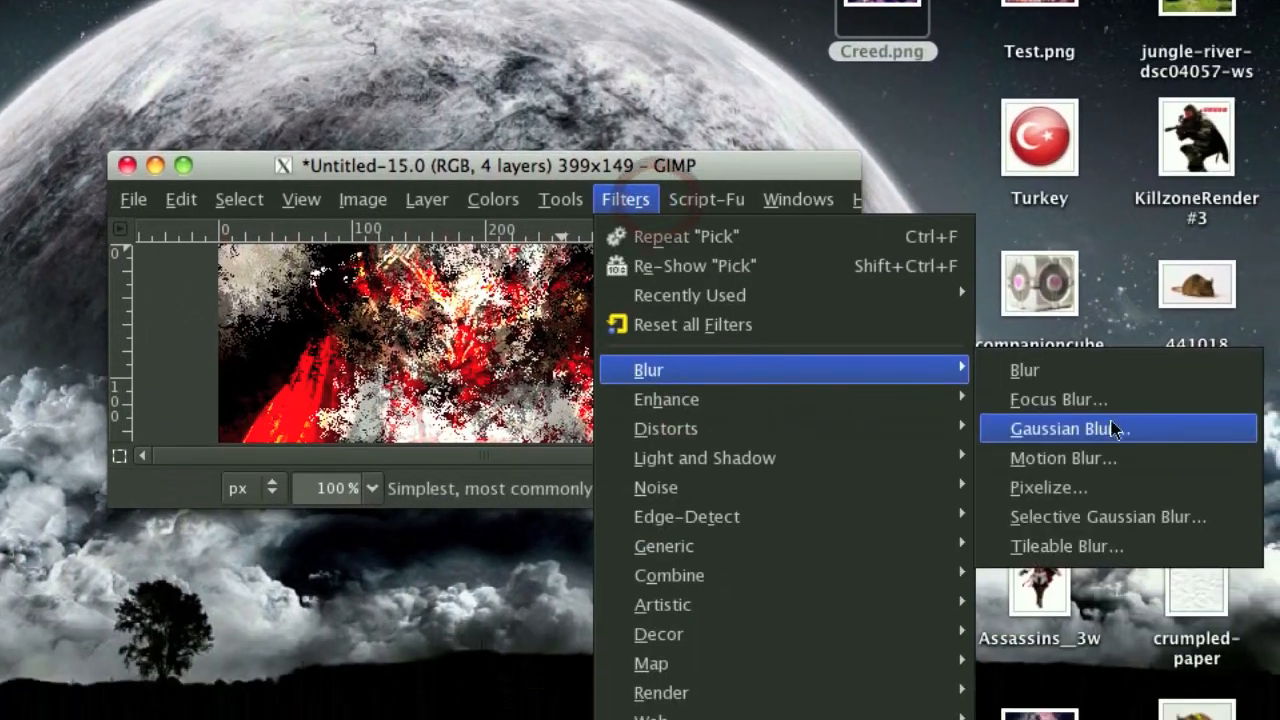
left_click(1070, 428)
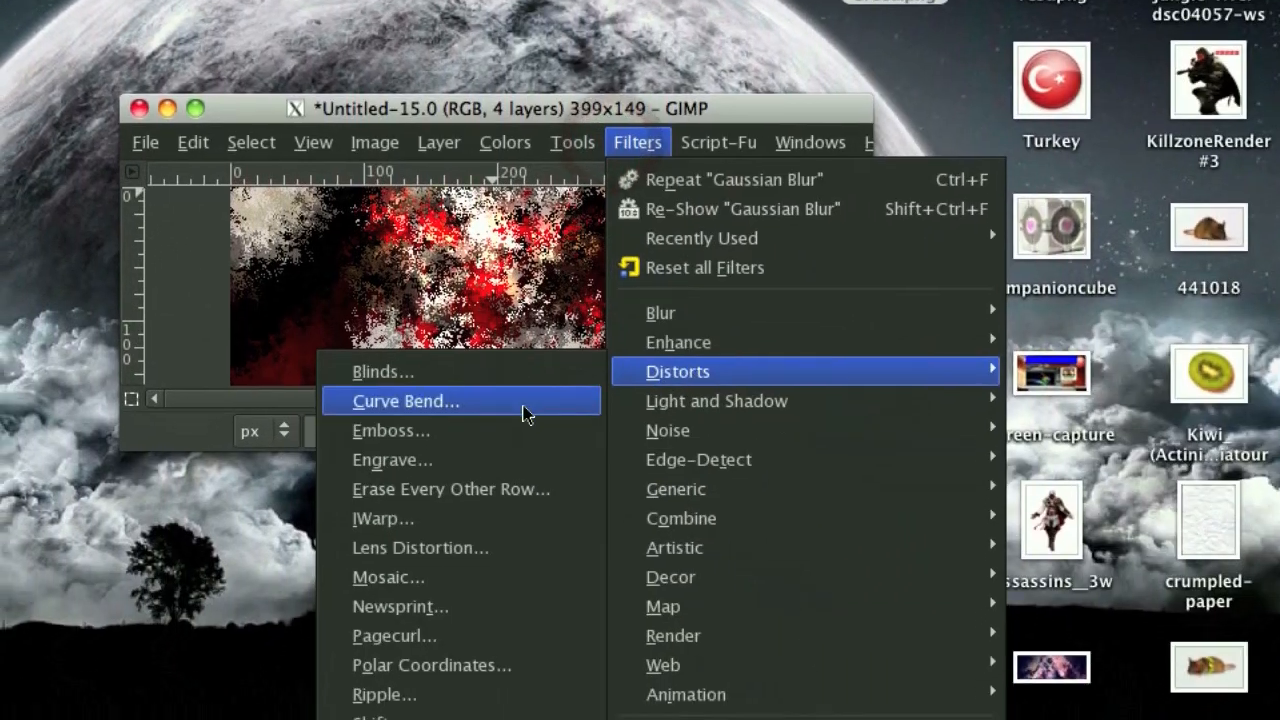
- Twist the render copy with a counter-clockwise IWarp swirl
left_click(384, 518)
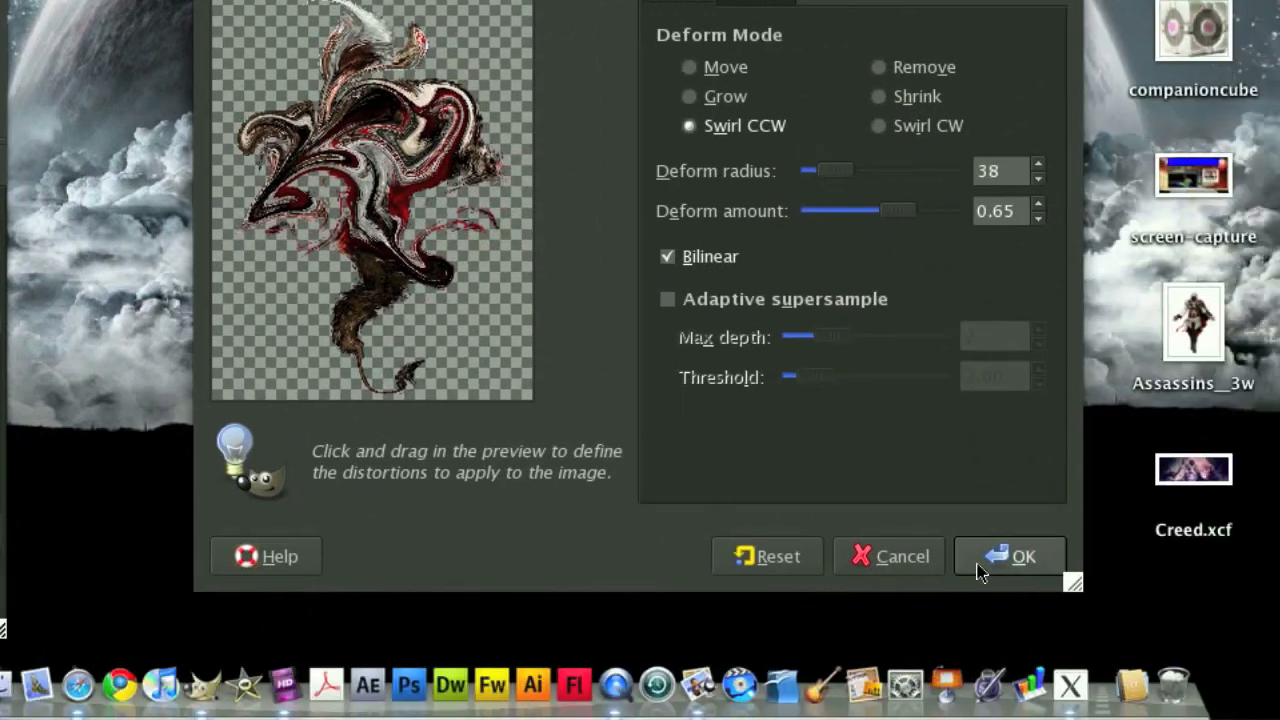
left_click(1010, 556)
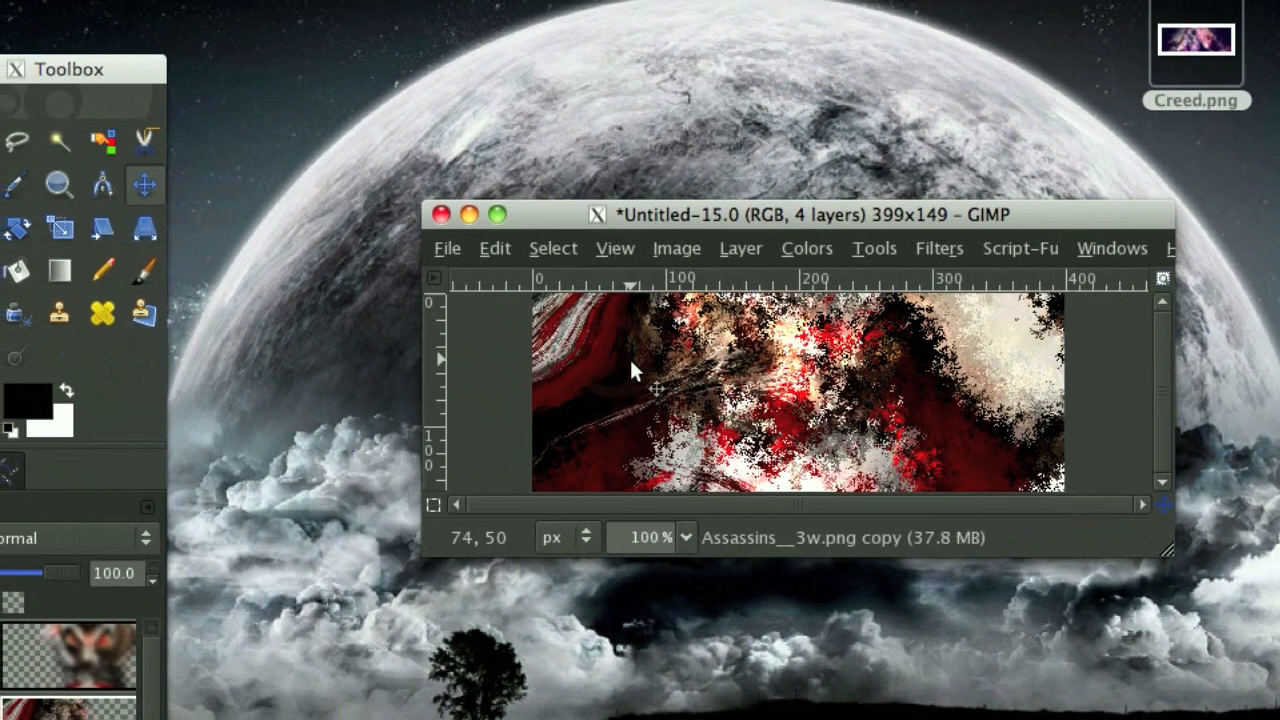
- Rearrange the layer and import Assassins_3w.png again as a new layer
left_click_drag(800, 214, 764, 68)
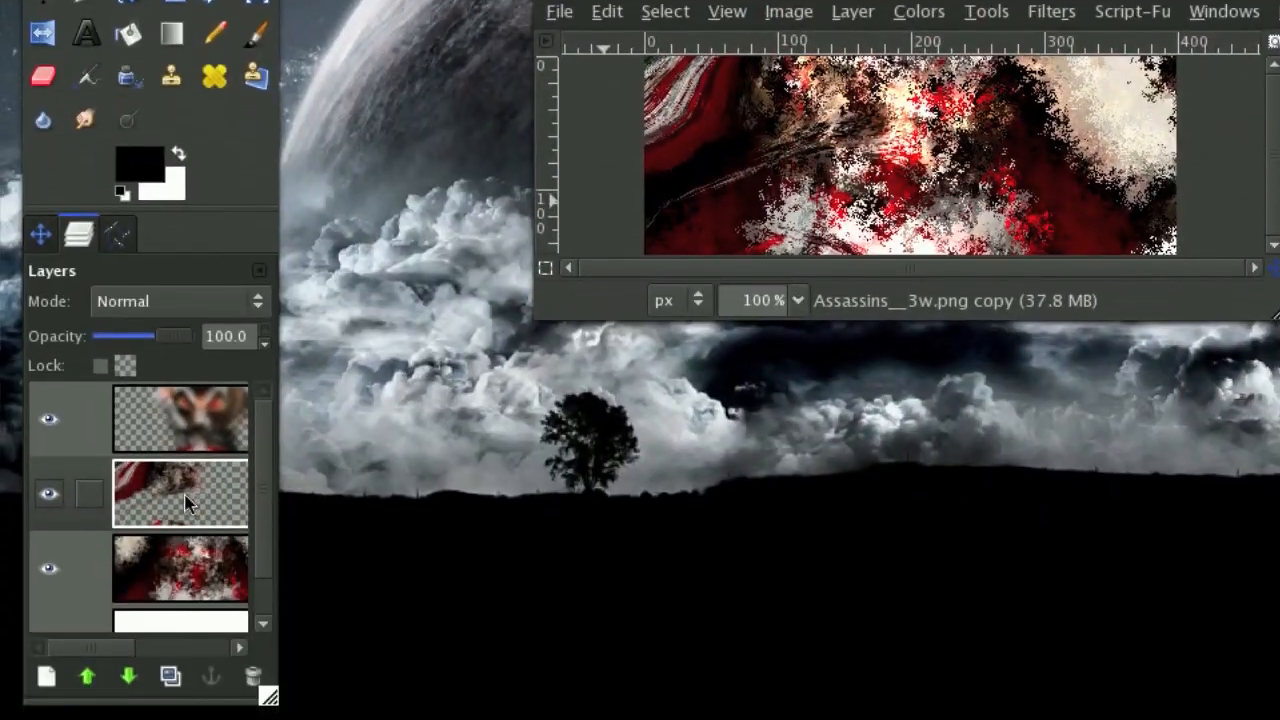
left_click(48, 678)
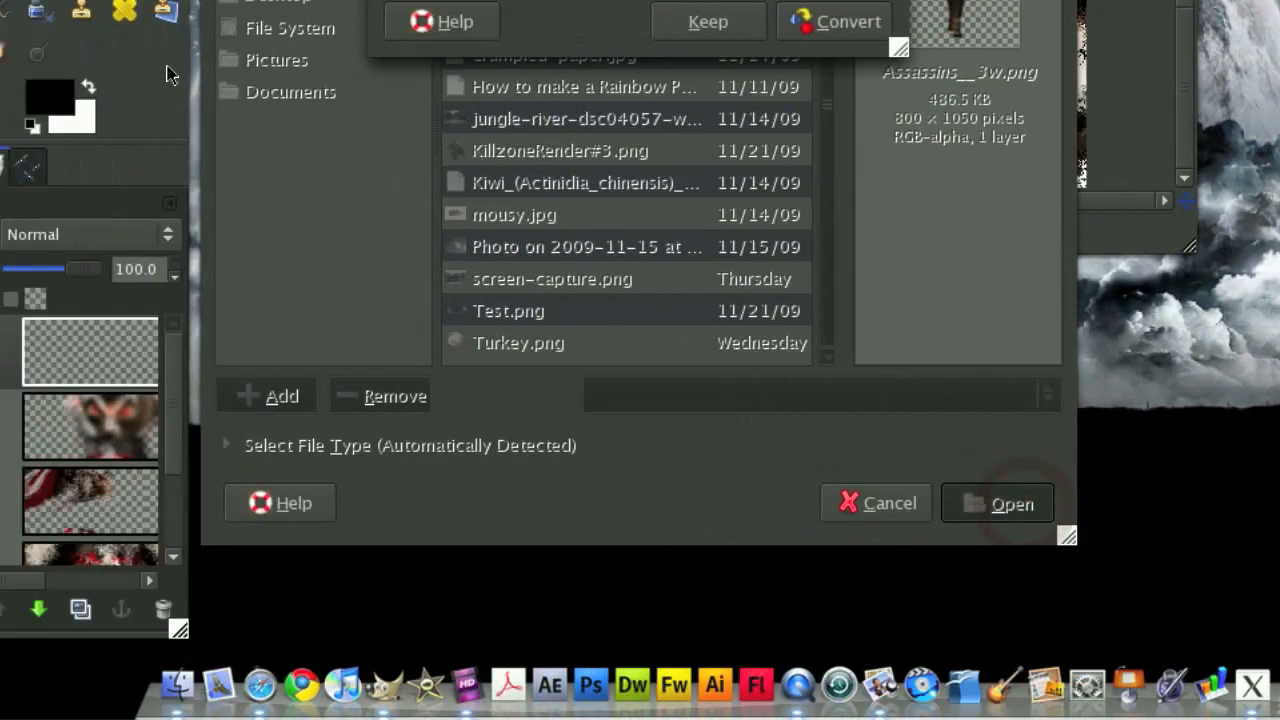
left_click(1012, 504)
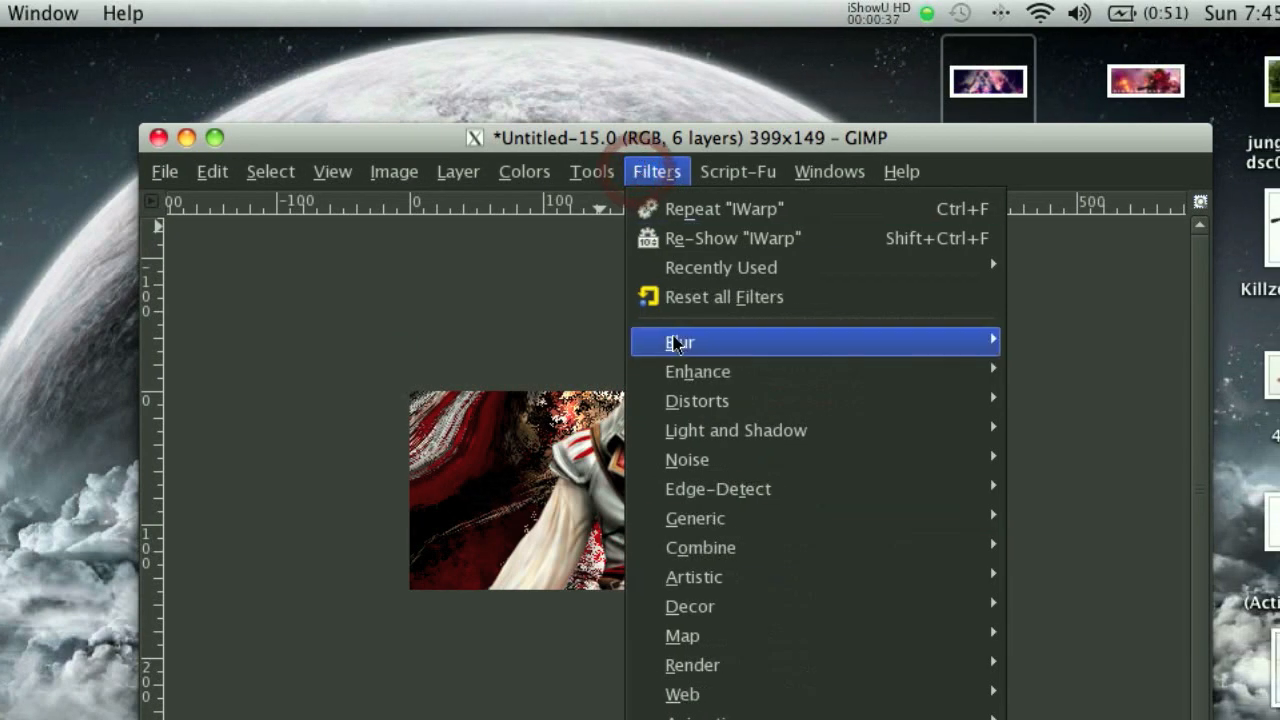
mouse_move(592, 268)
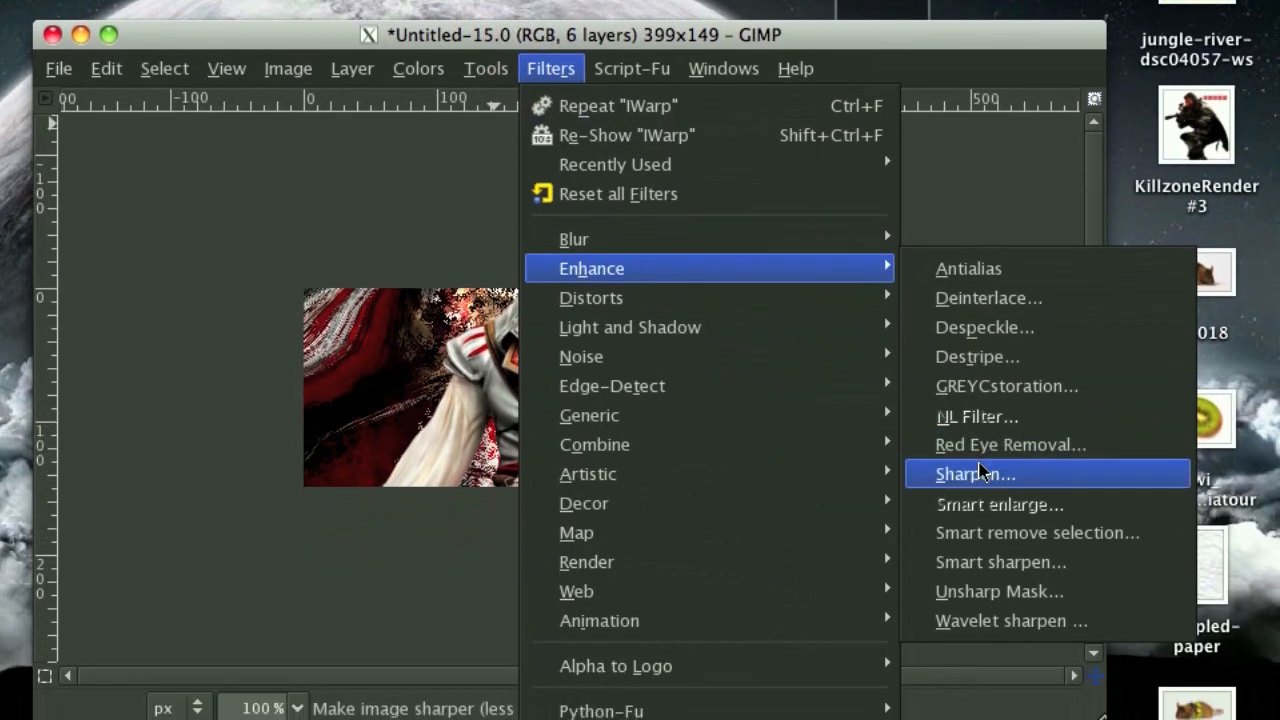
- Sharpen the render, duplicate it and blend the copy as Soft light at lower opacity
left_click(974, 472)
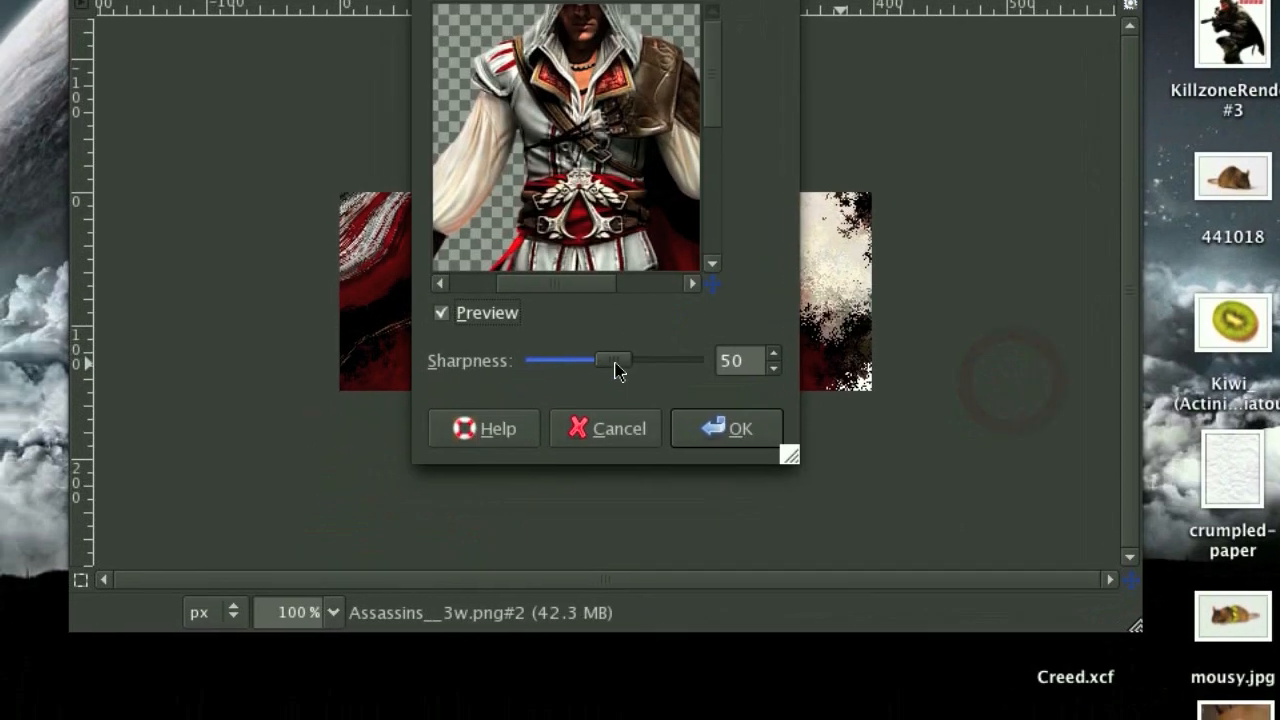
left_click(740, 428)
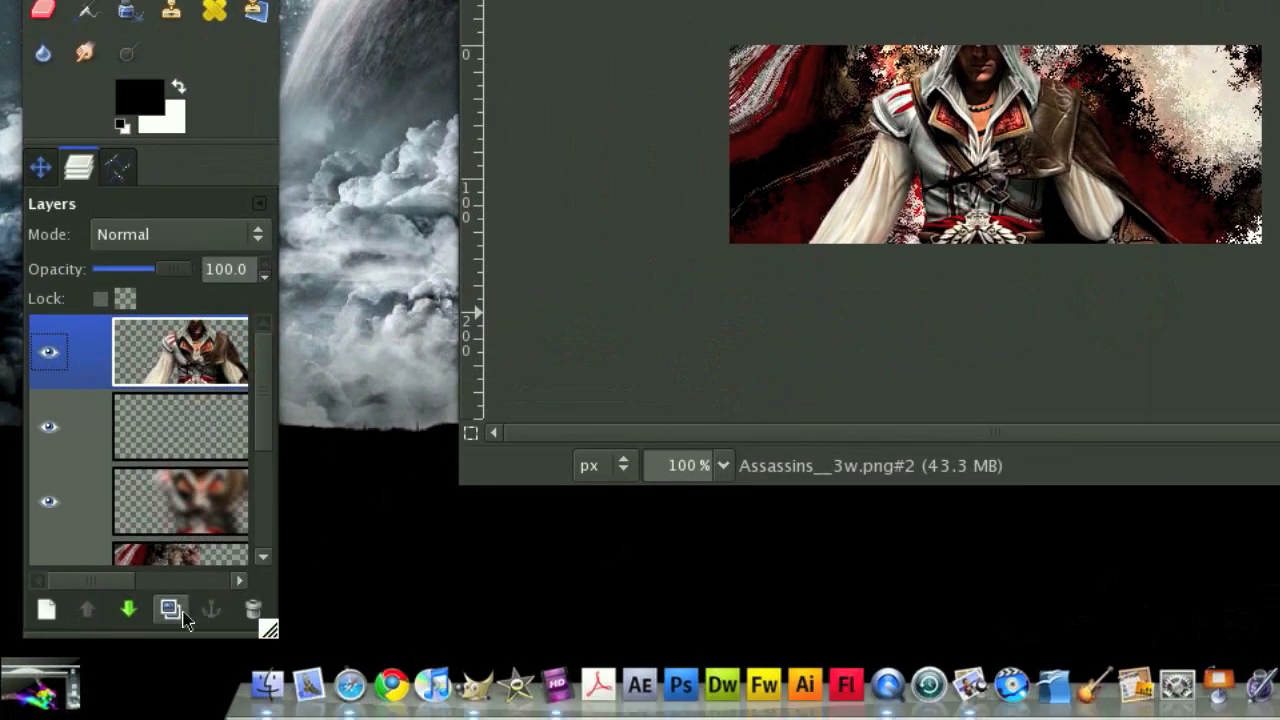
left_click(180, 234)
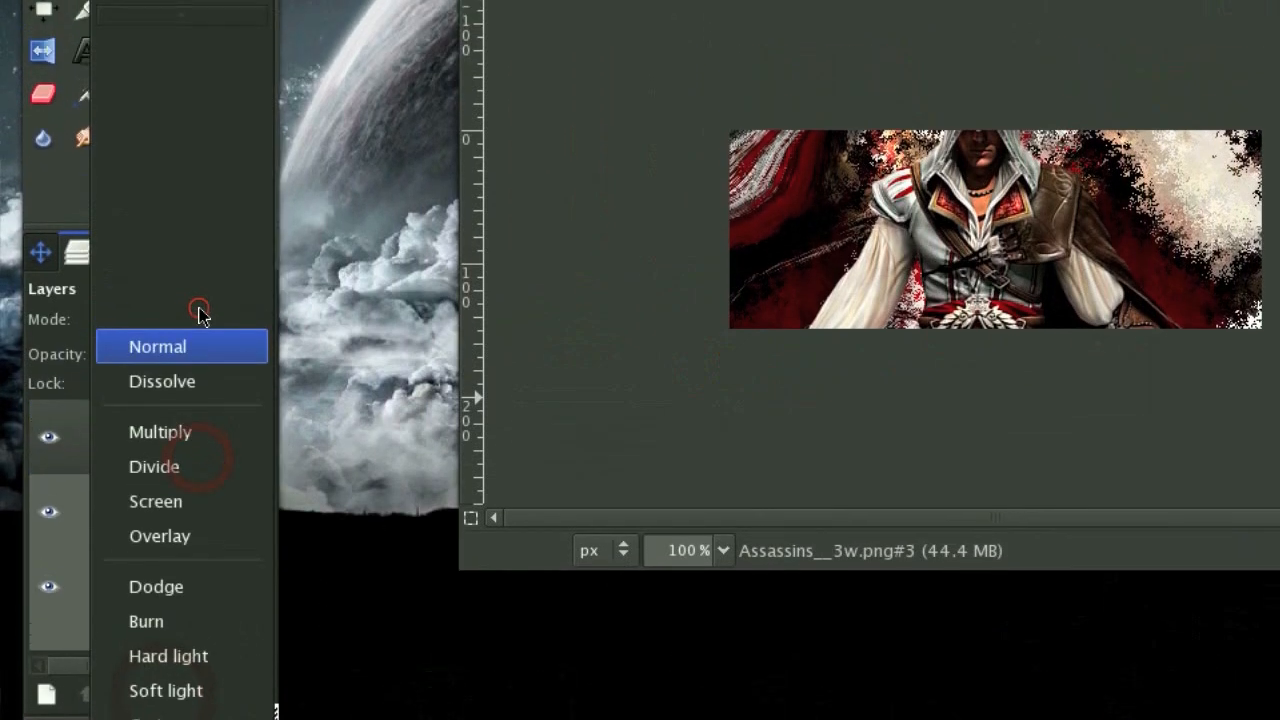
left_click(164, 690)
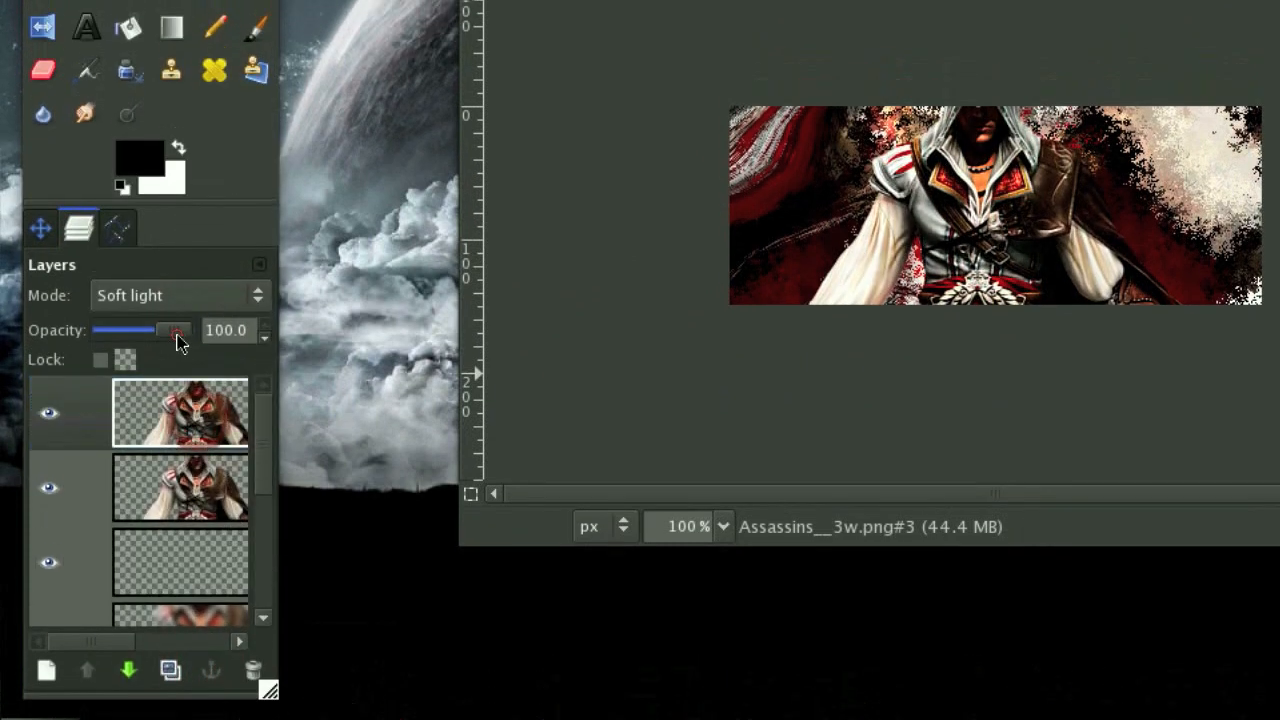
left_click_drag(176, 330, 156, 356)
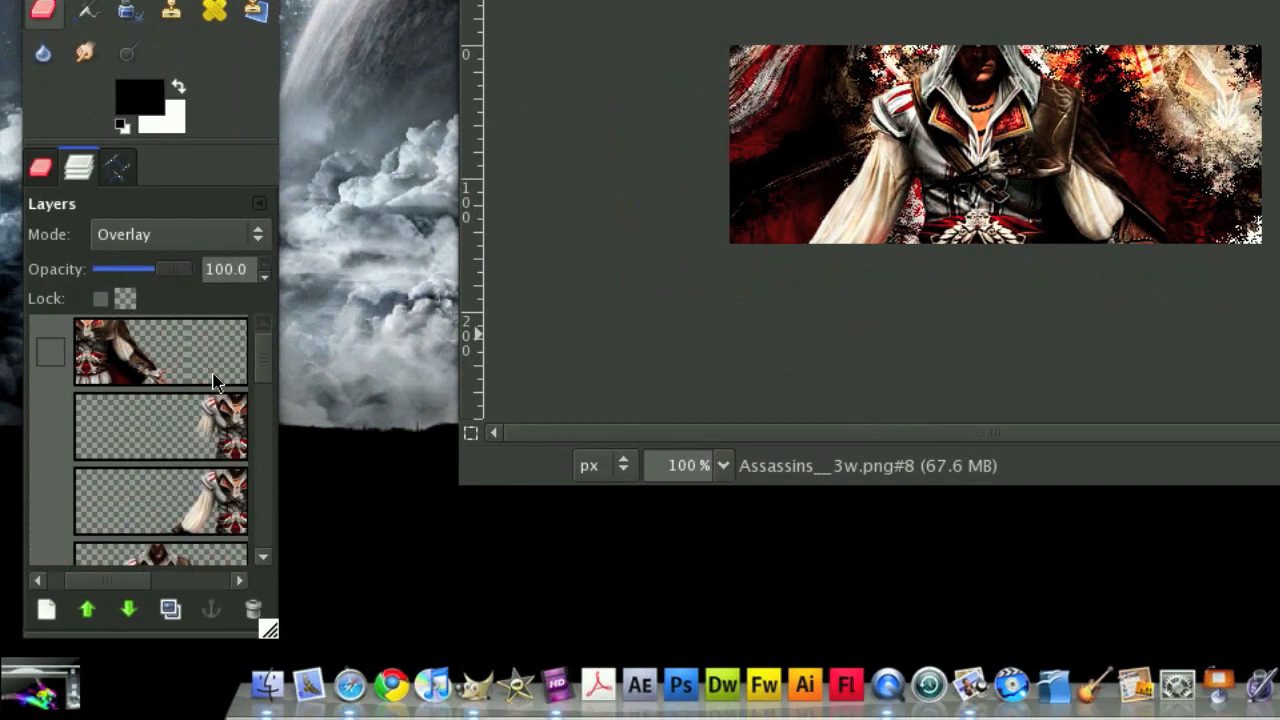
- Select a render layer lower in the stack and duplicate it for the clockwise swirl
left_click(160, 350)
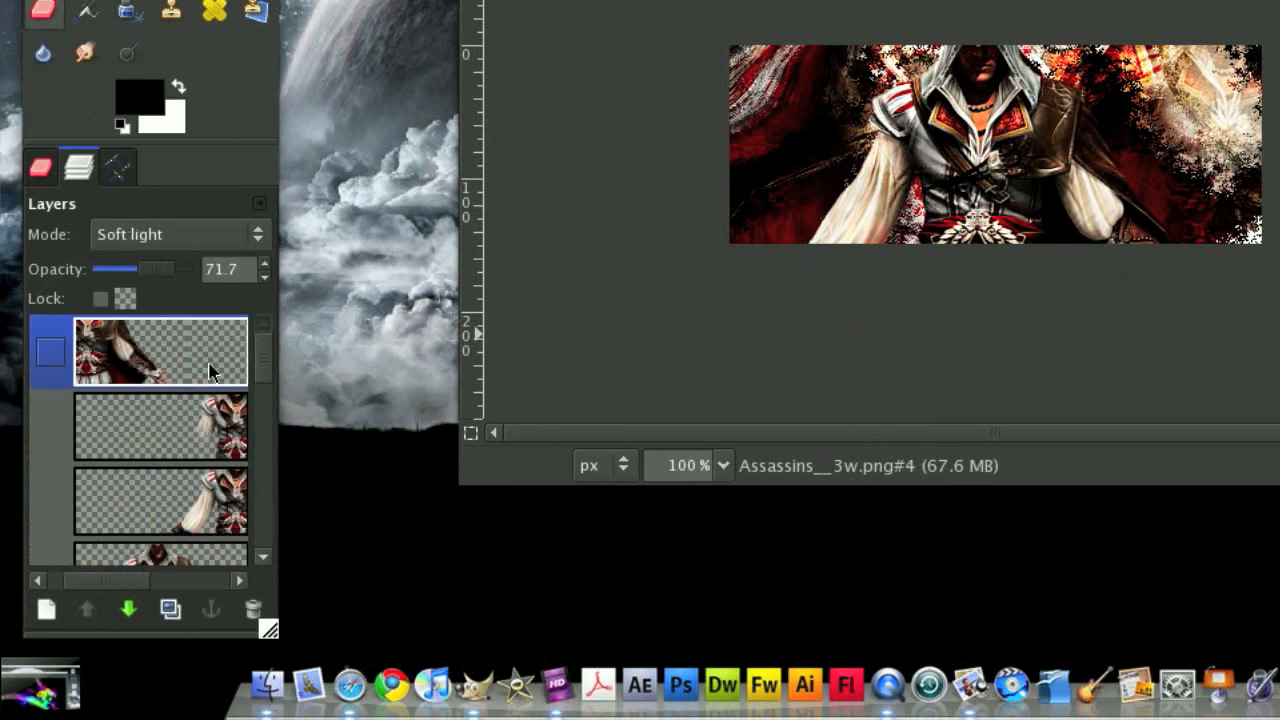
scroll("down", 3)
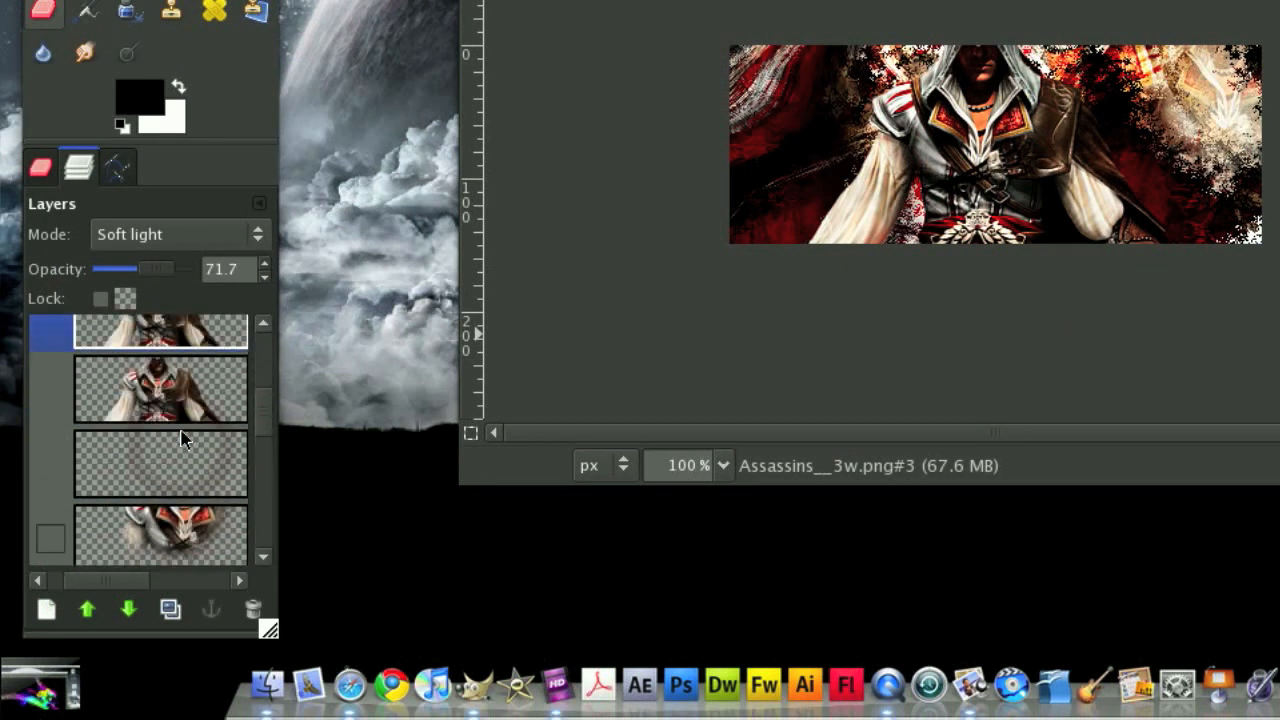
left_click(160, 432)
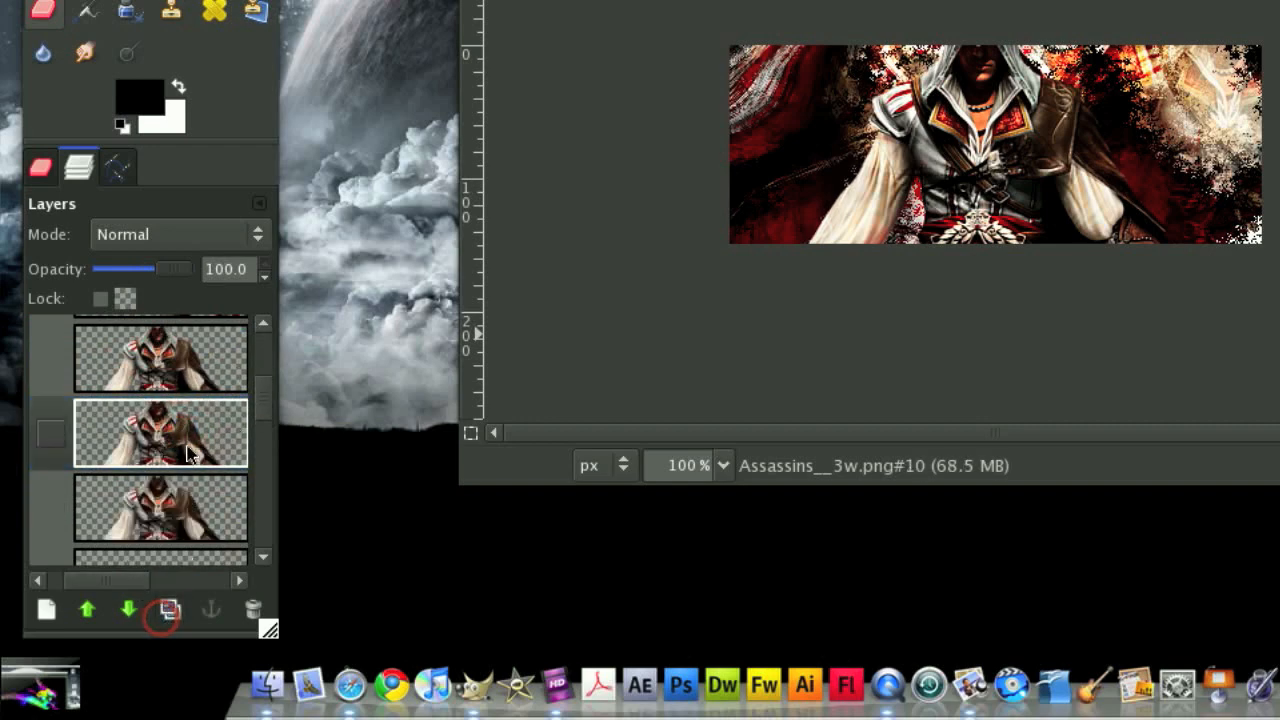
left_click(666, 172)
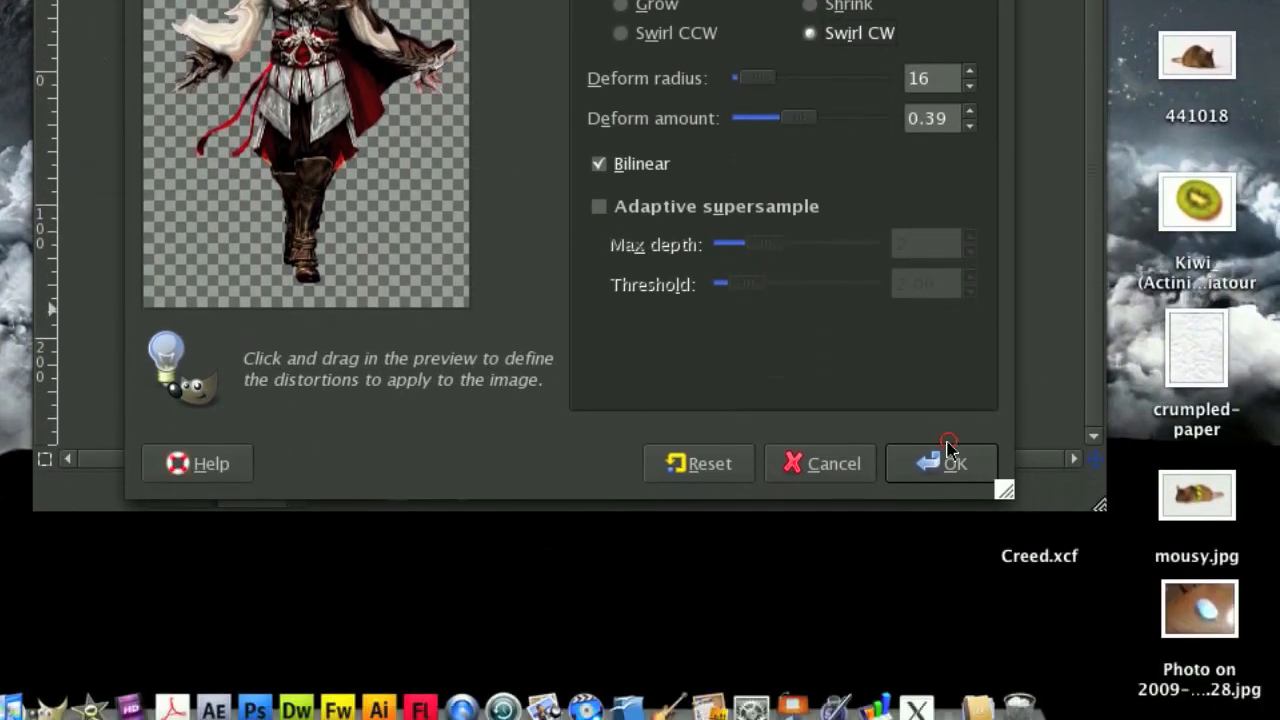
- Apply the clockwise IWarp swirl to the render copy
left_click(940, 464)
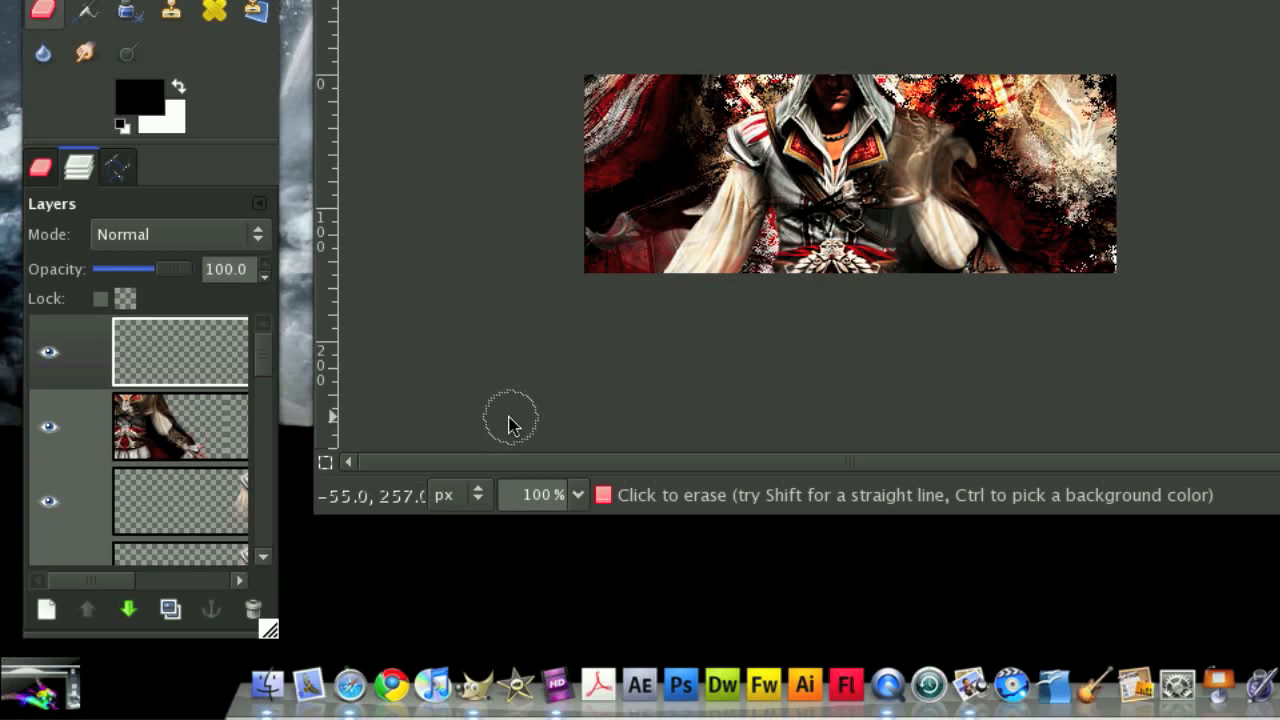
- Import the 3-8.png fractal and drag it onto the signature
left_click(340, 200)
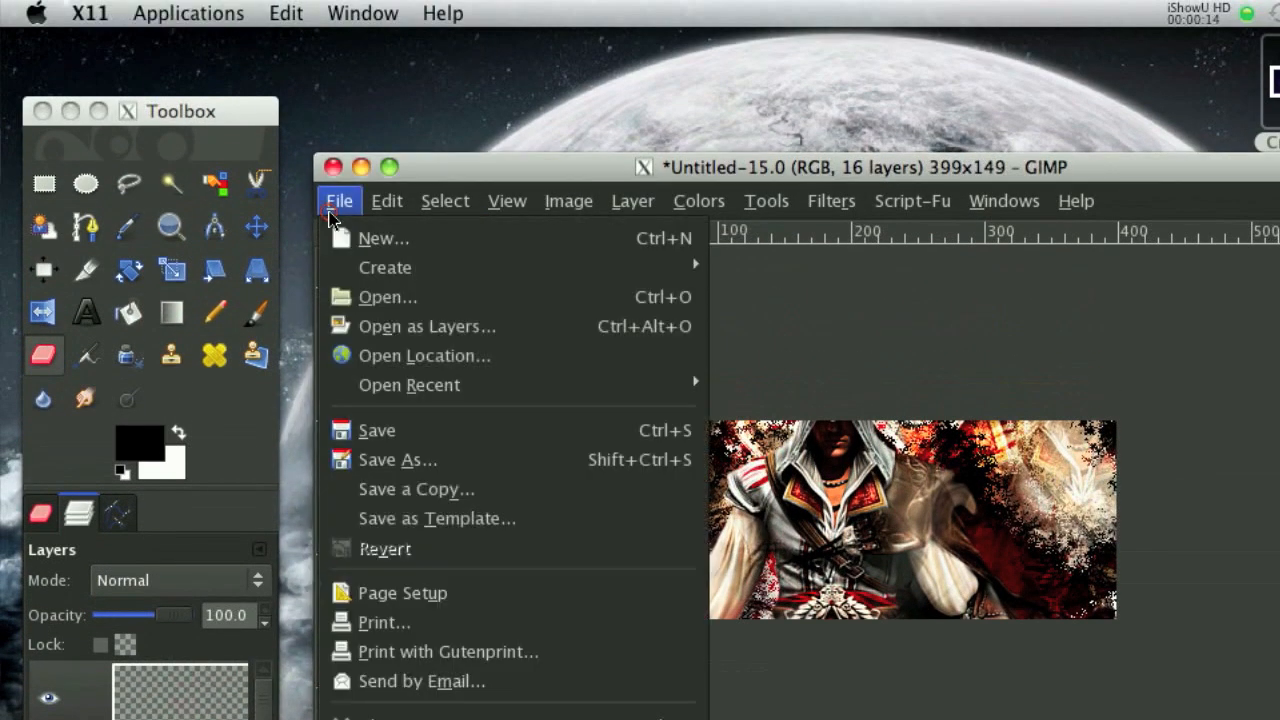
left_click(388, 296)
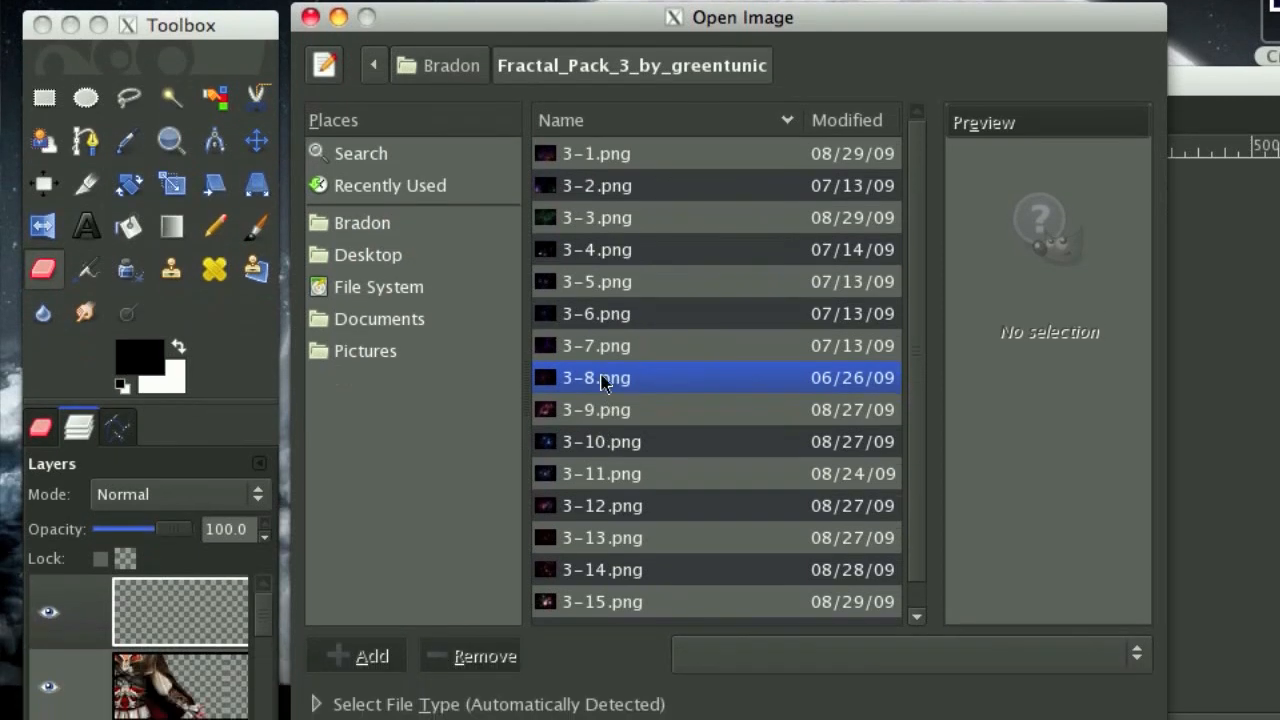
left_click(596, 376)
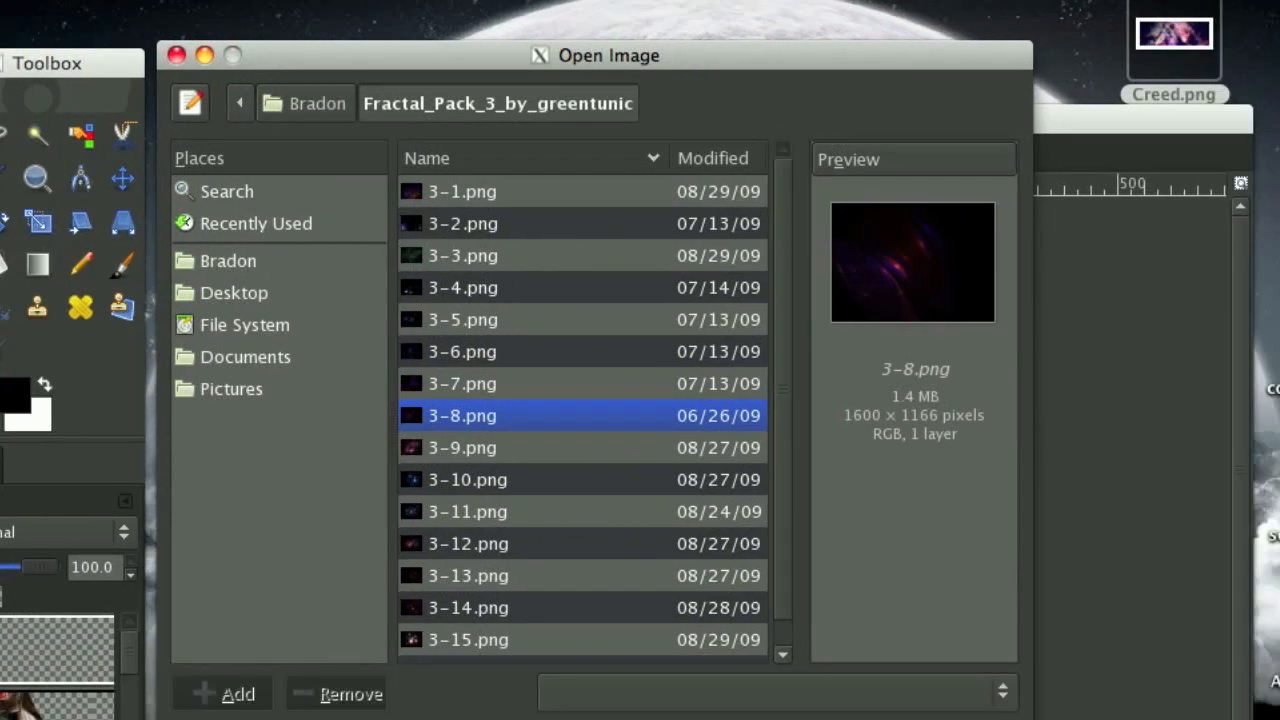
double_click(460, 414)
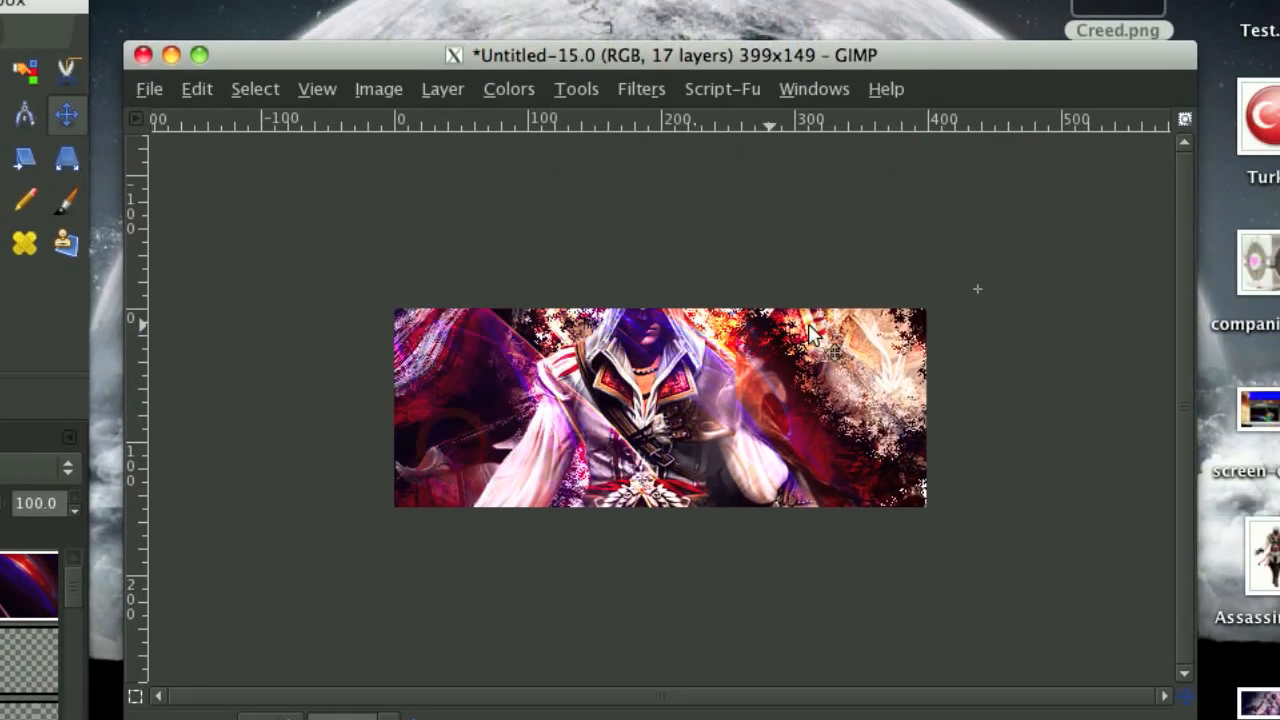
left_click_drag(650, 56, 496, 104)
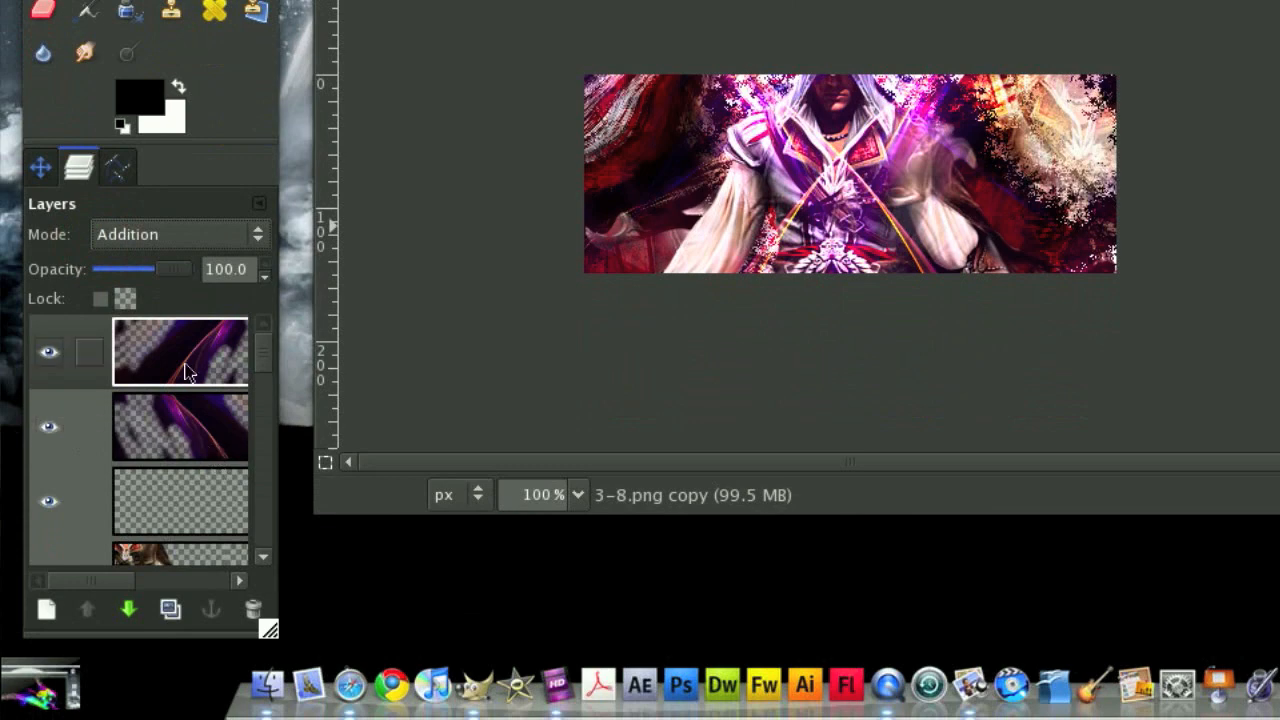
- Add a transparent new layer, bring in the 3-6.png blue fractal and blend it in Burn mode
left_click(48, 610)
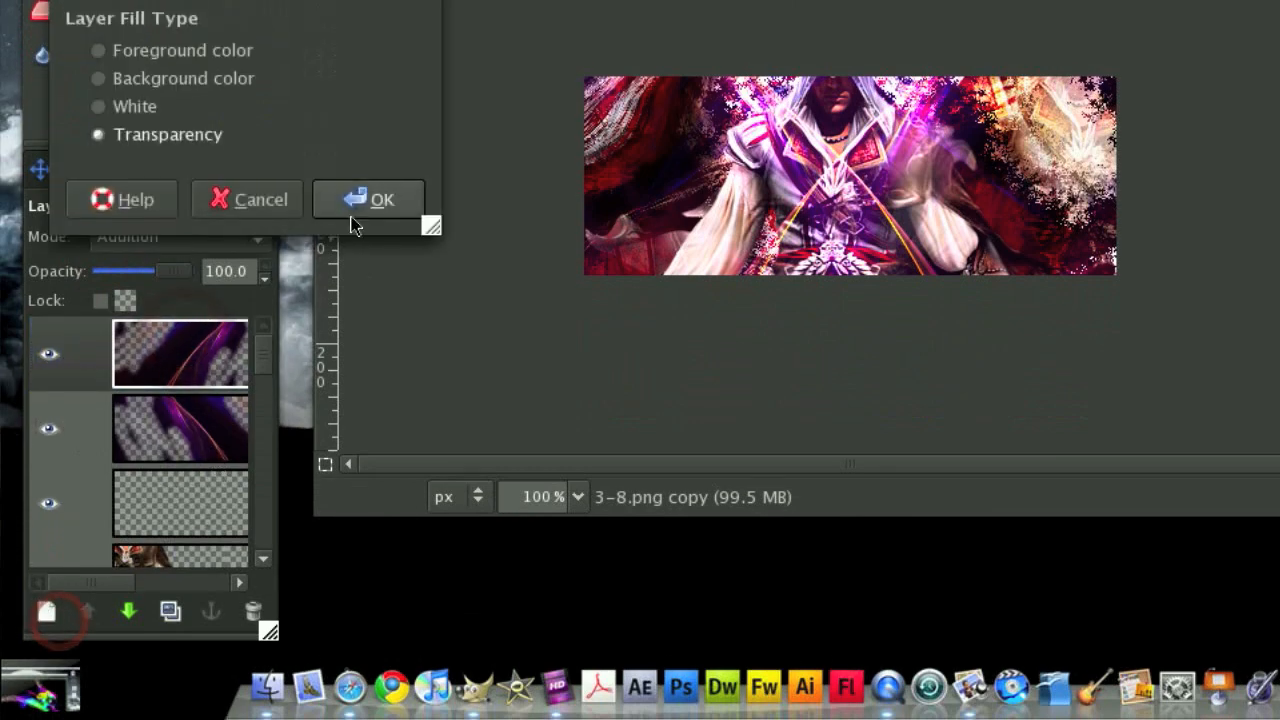
left_click(380, 198)
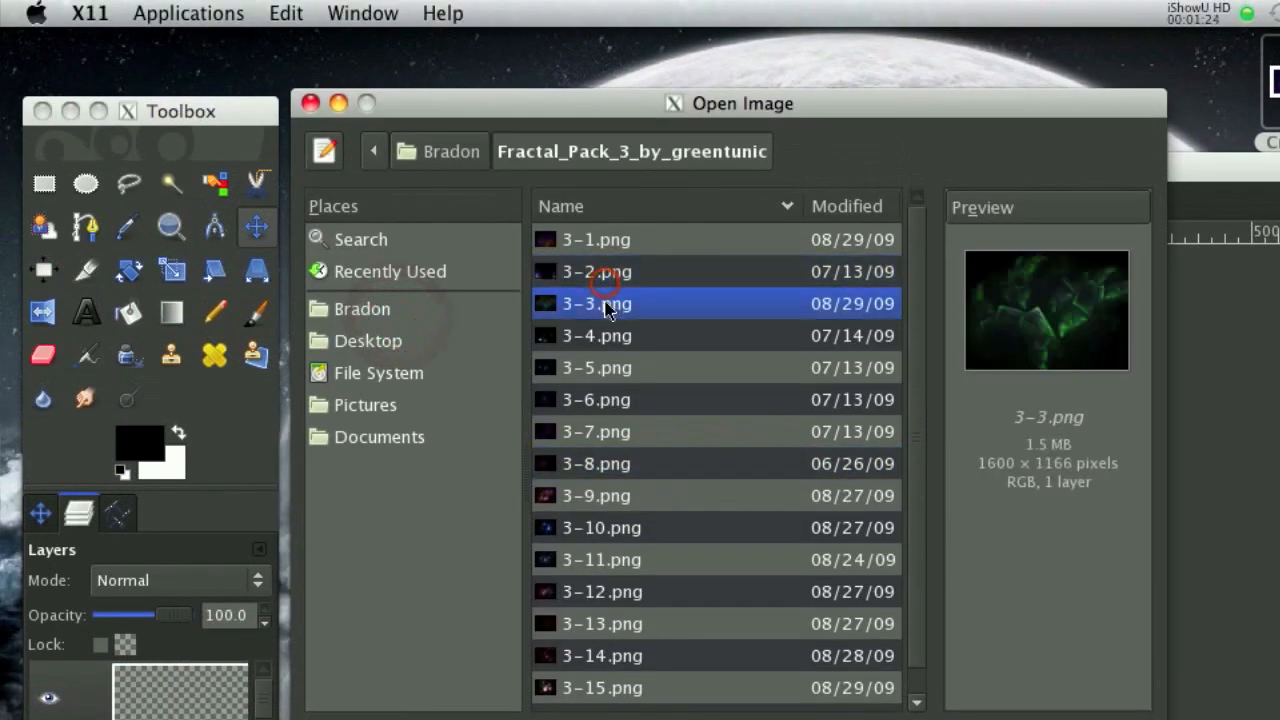
left_click(596, 384)
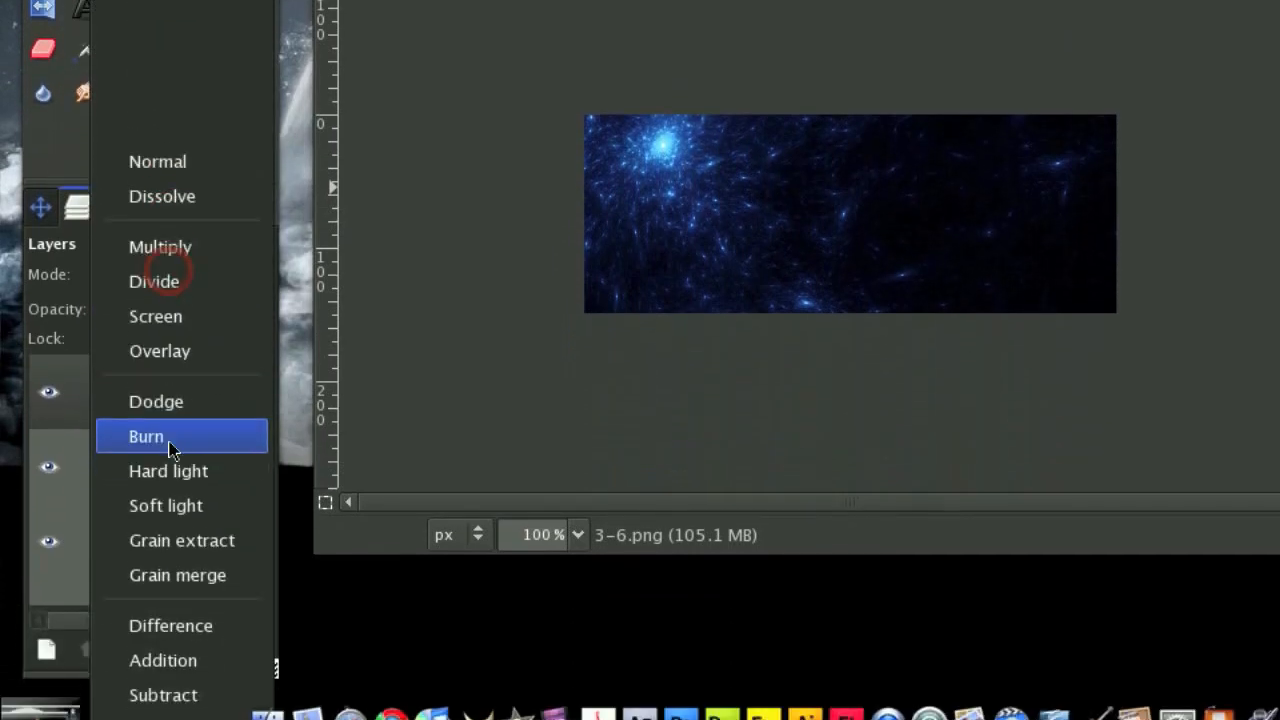
left_click(164, 660)
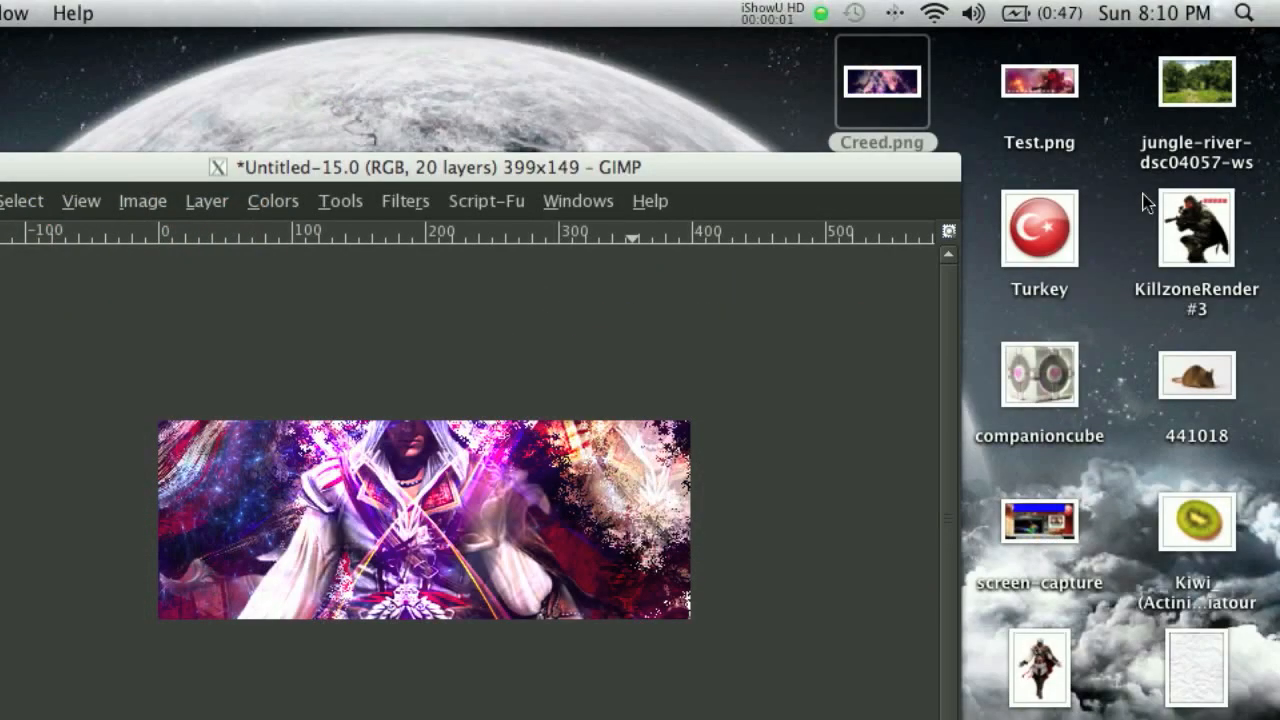
- Open the red 3-9.png fractal and bring it into the signature
left_click(338, 200)
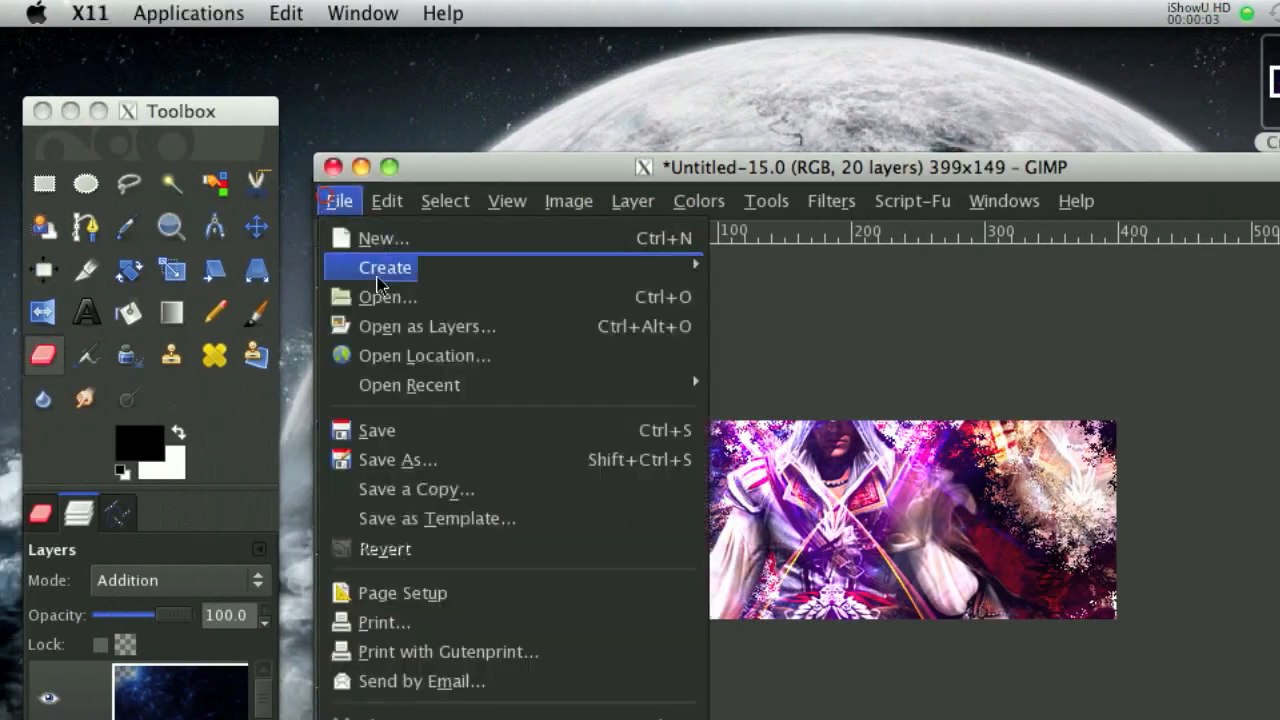
left_click(386, 296)
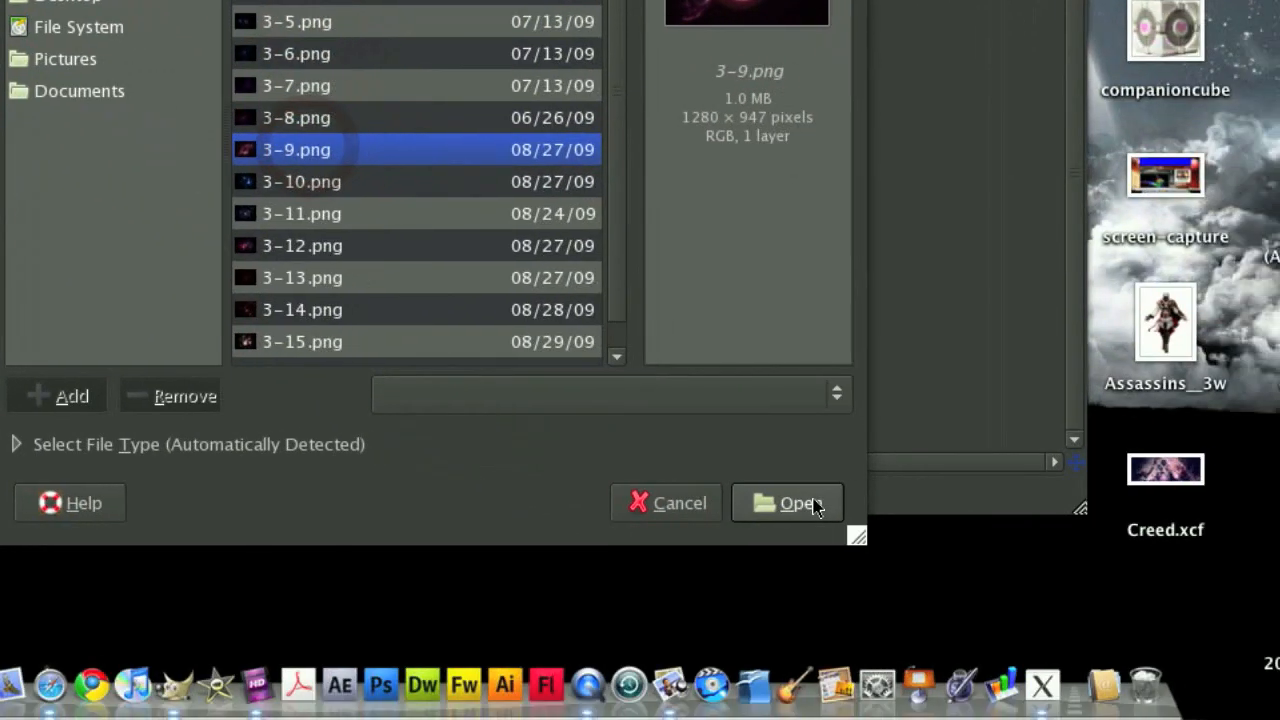
left_click(788, 504)
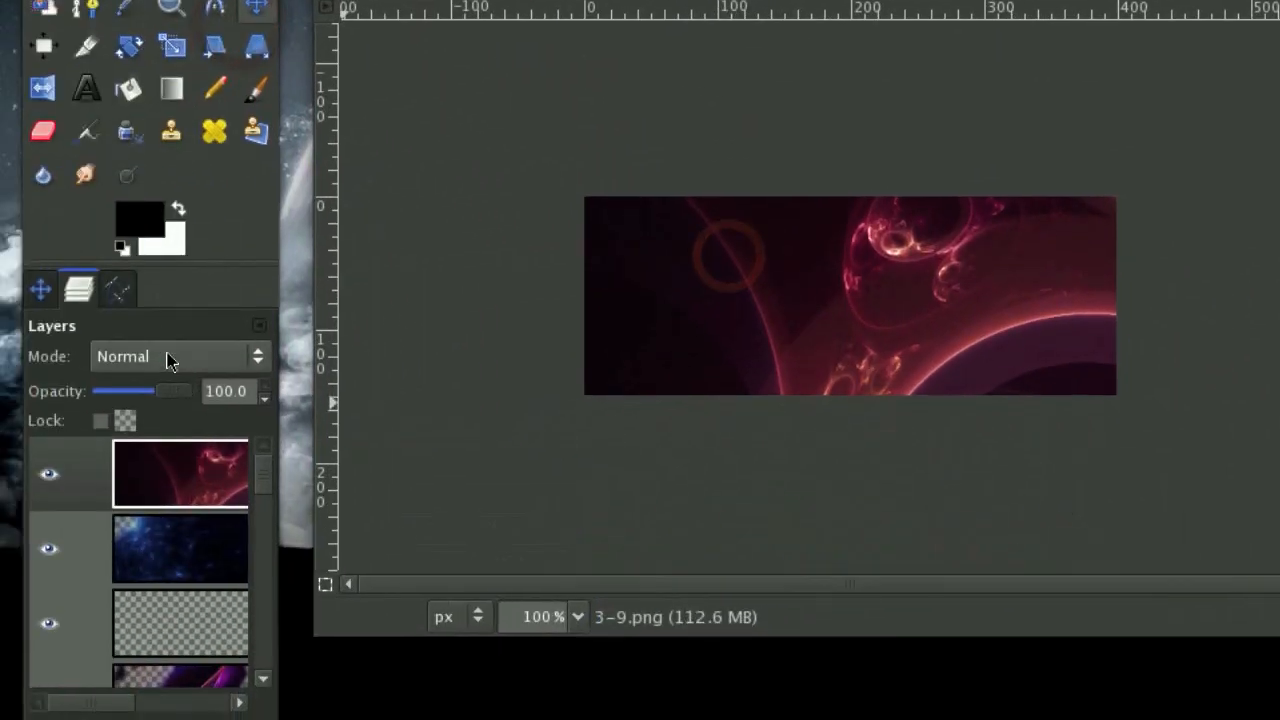
- Blend the red fractal in Subtract mode and erase its excess along the top
left_click(180, 356)
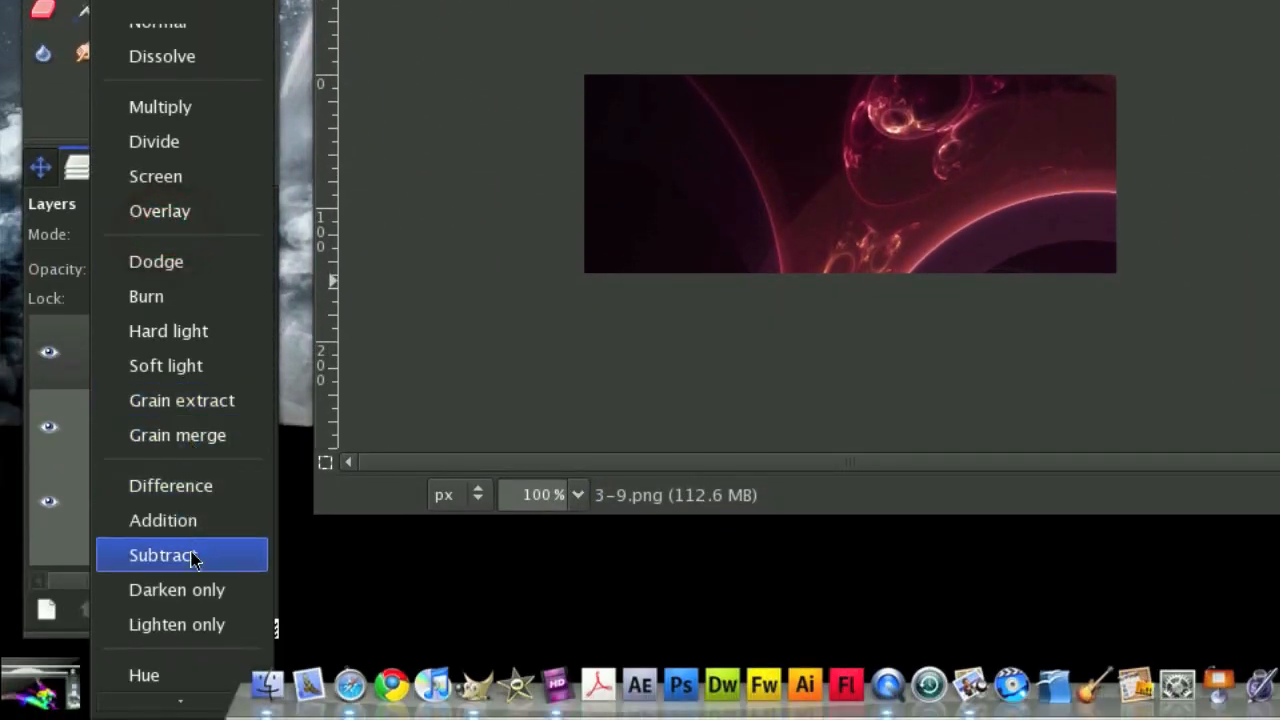
left_click(164, 520)
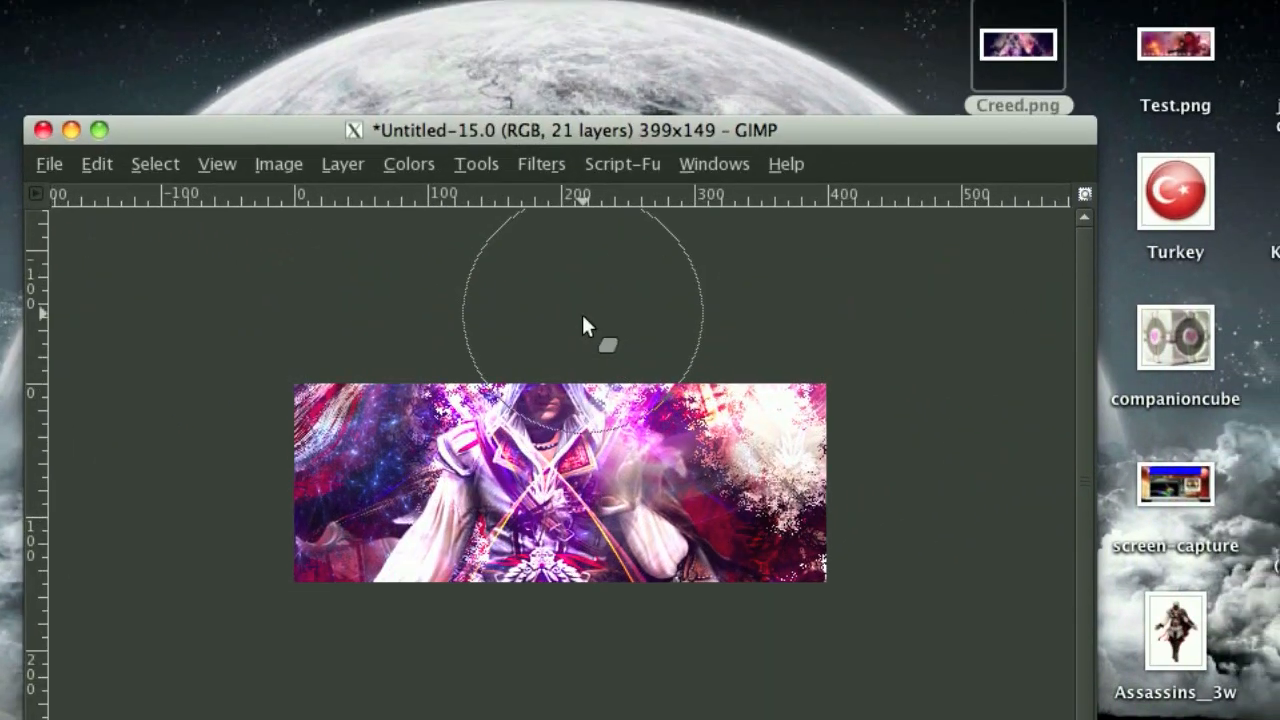
left_click_drag(560, 130, 450, 50)
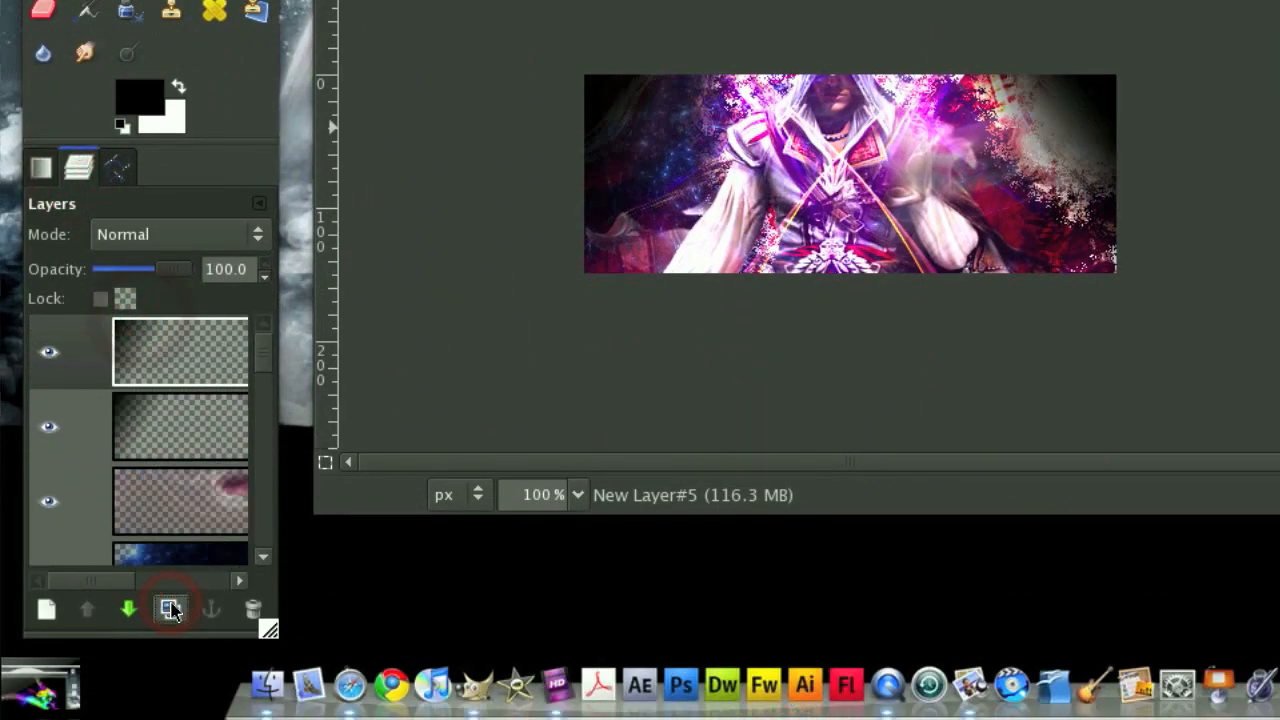
- Apply a 104-pixel Gaussian Blur to the black edge layer
left_click(688, 200)
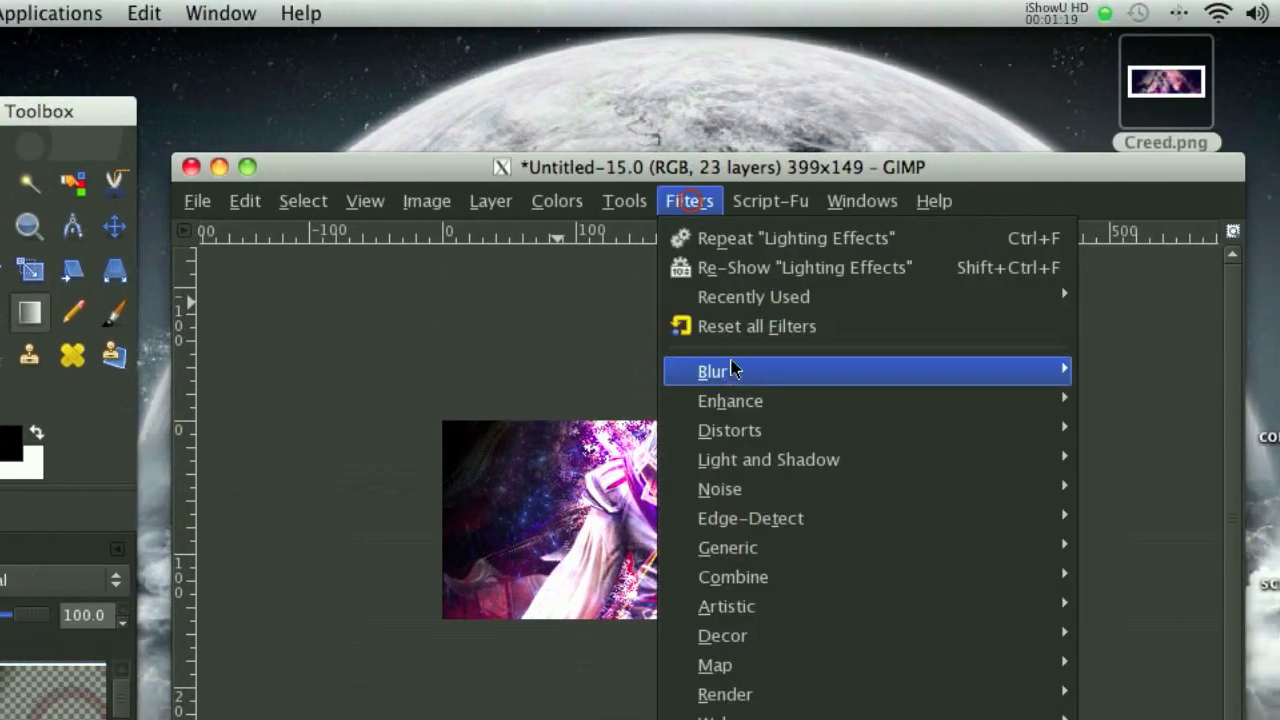
left_click(712, 370)
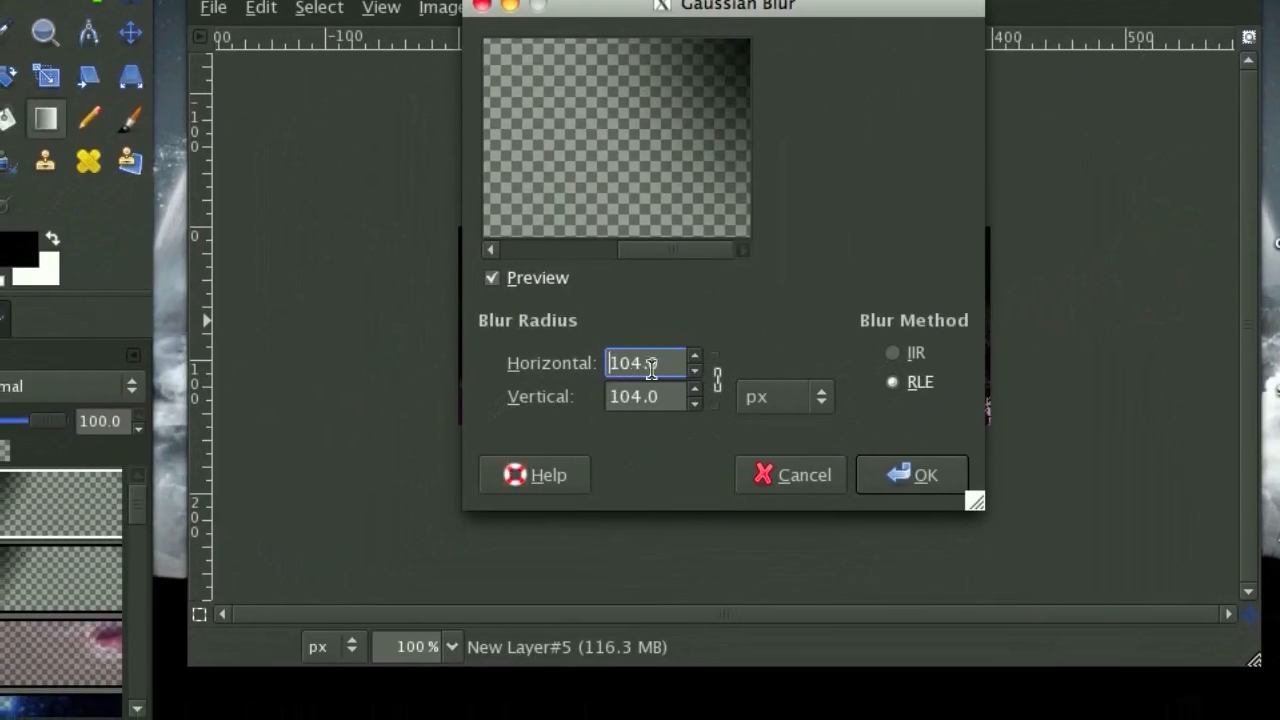
left_click(912, 474)
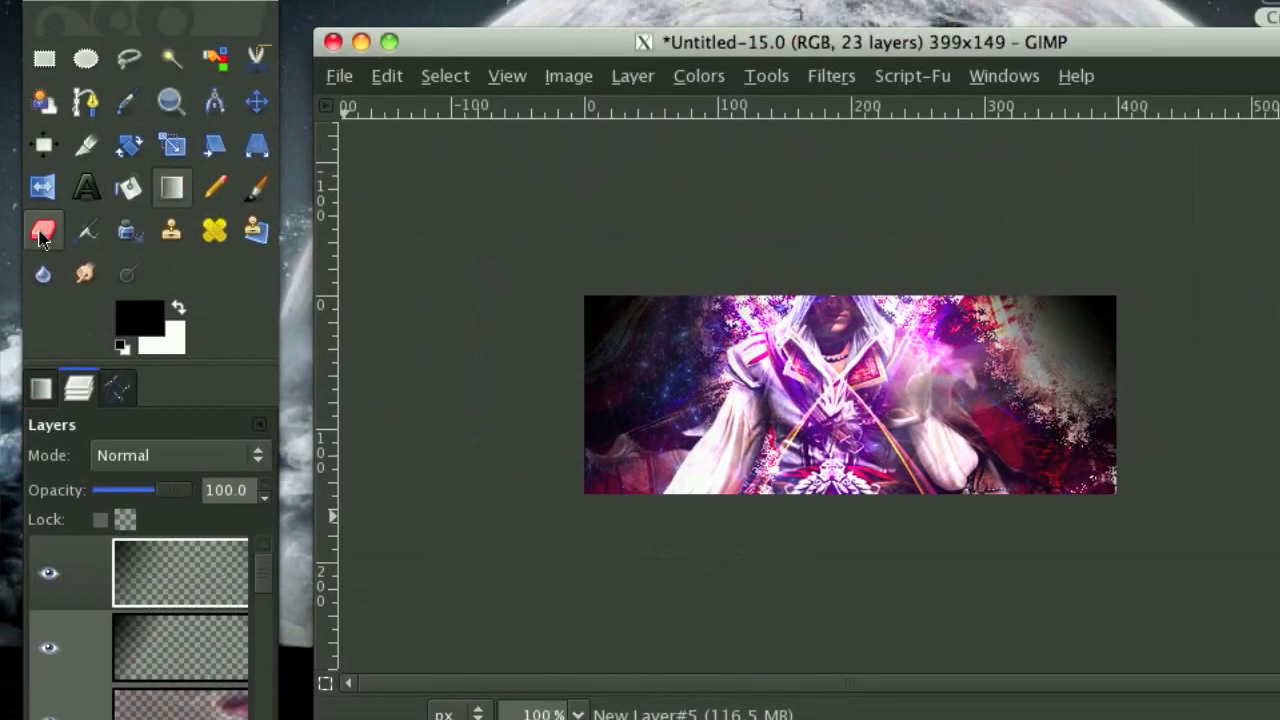
- Erase part of the darkened edge with the Eraser to soften it
left_click(256, 170)
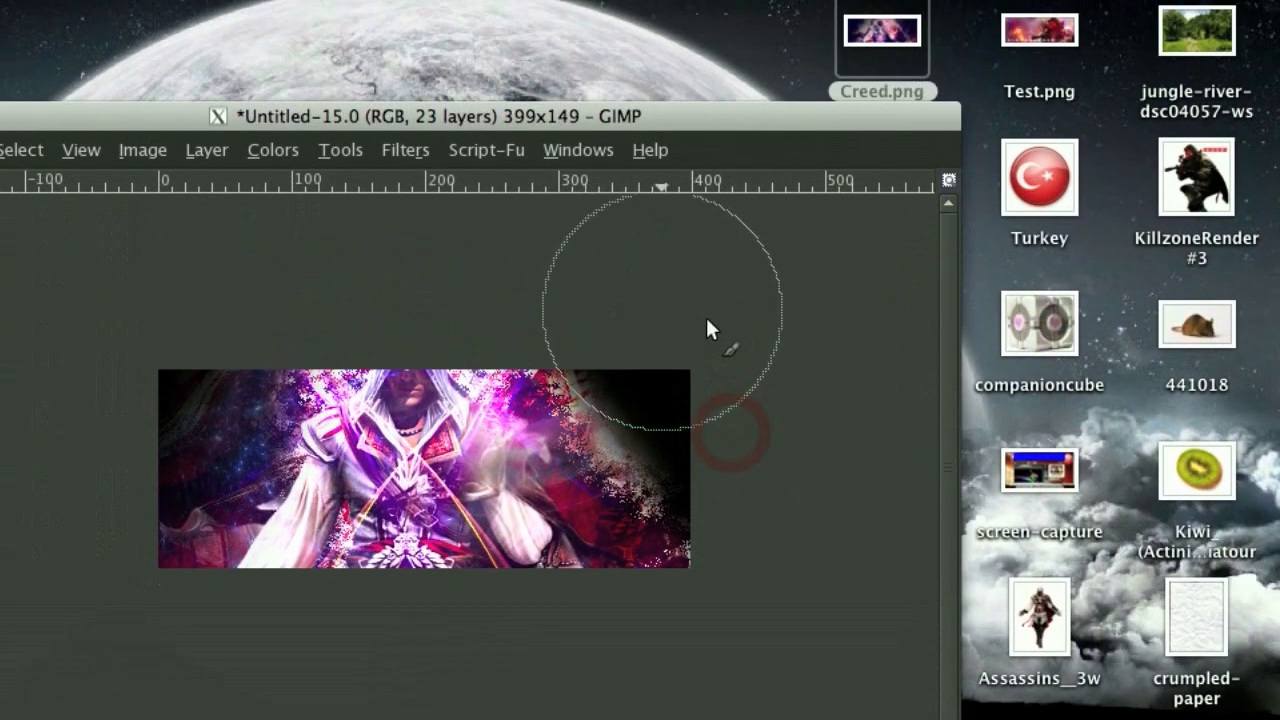
left_click(584, 200)
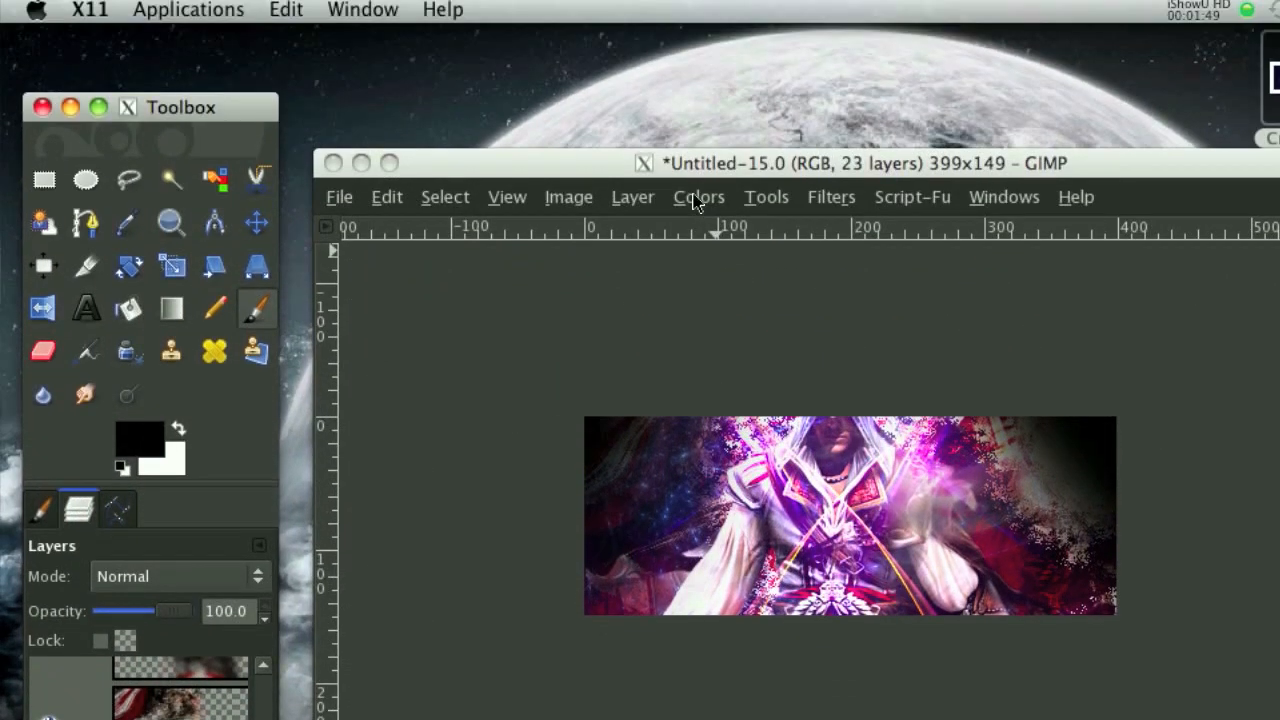
- Lower the render's Saturation to about -17 via Hue-Saturation, then create a New from Visible layer
left_click(698, 196)
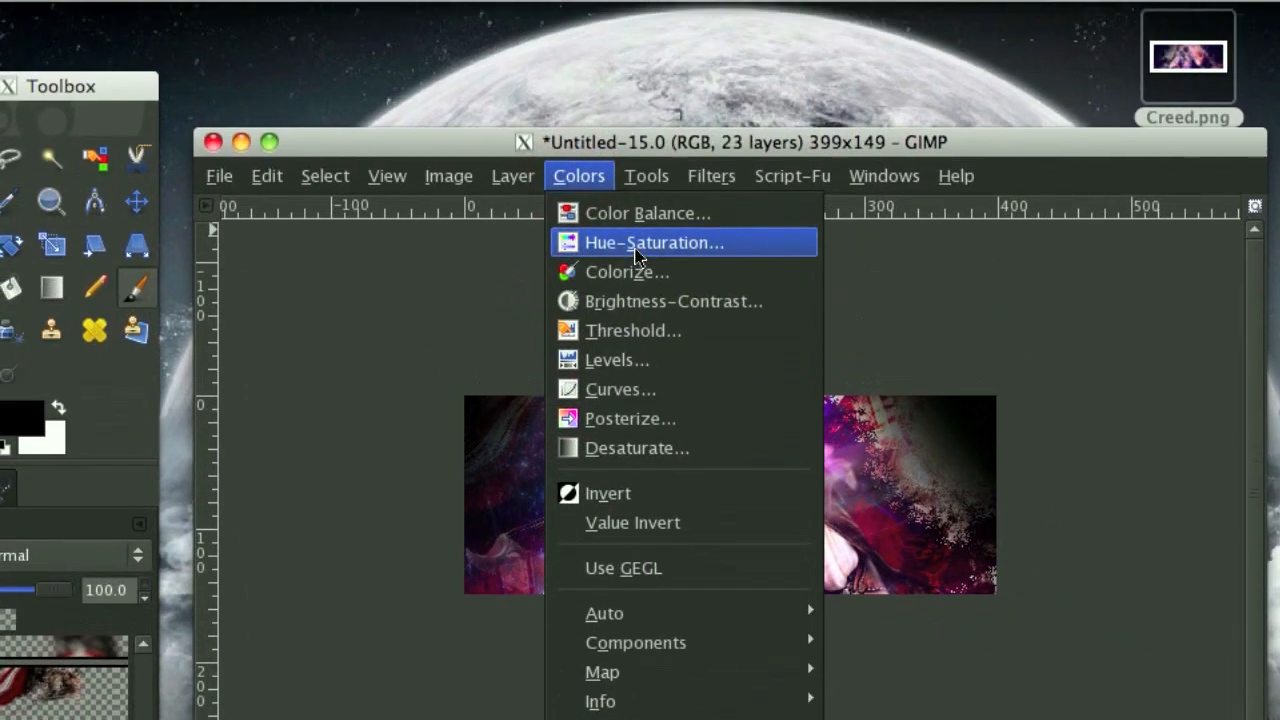
left_click(654, 242)
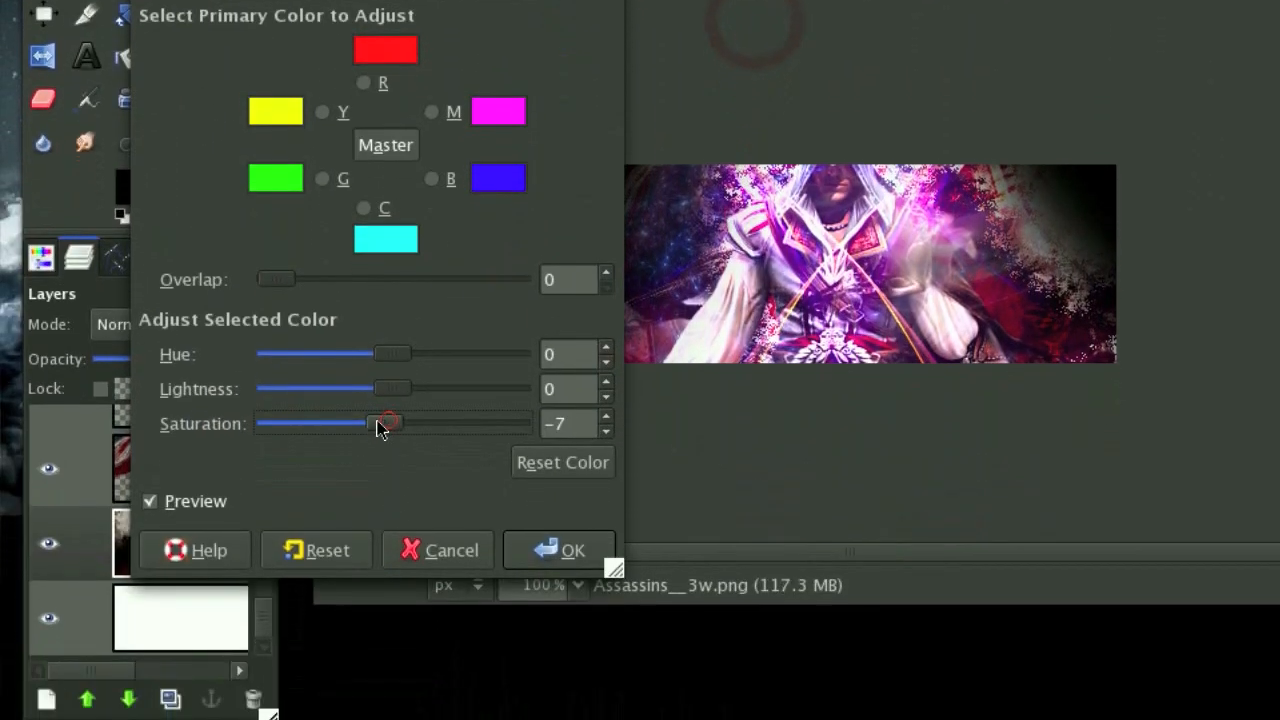
left_click_drag(388, 422, 376, 362)
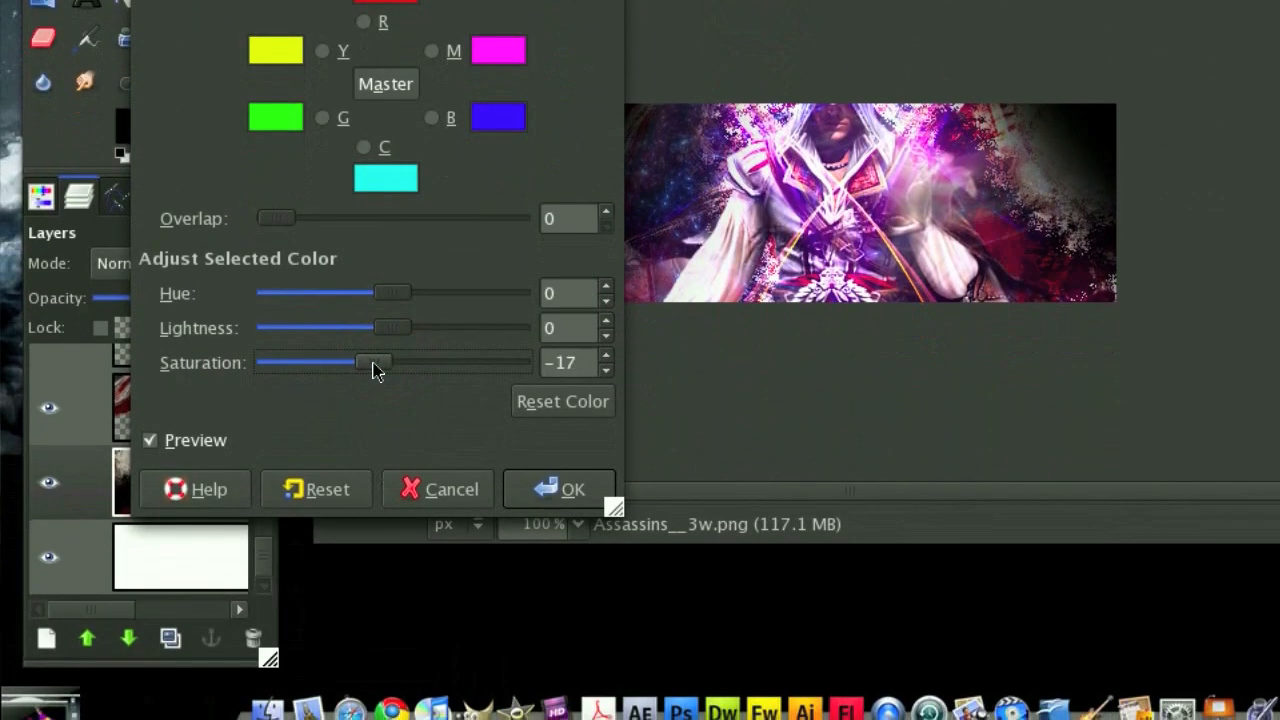
left_click(560, 488)
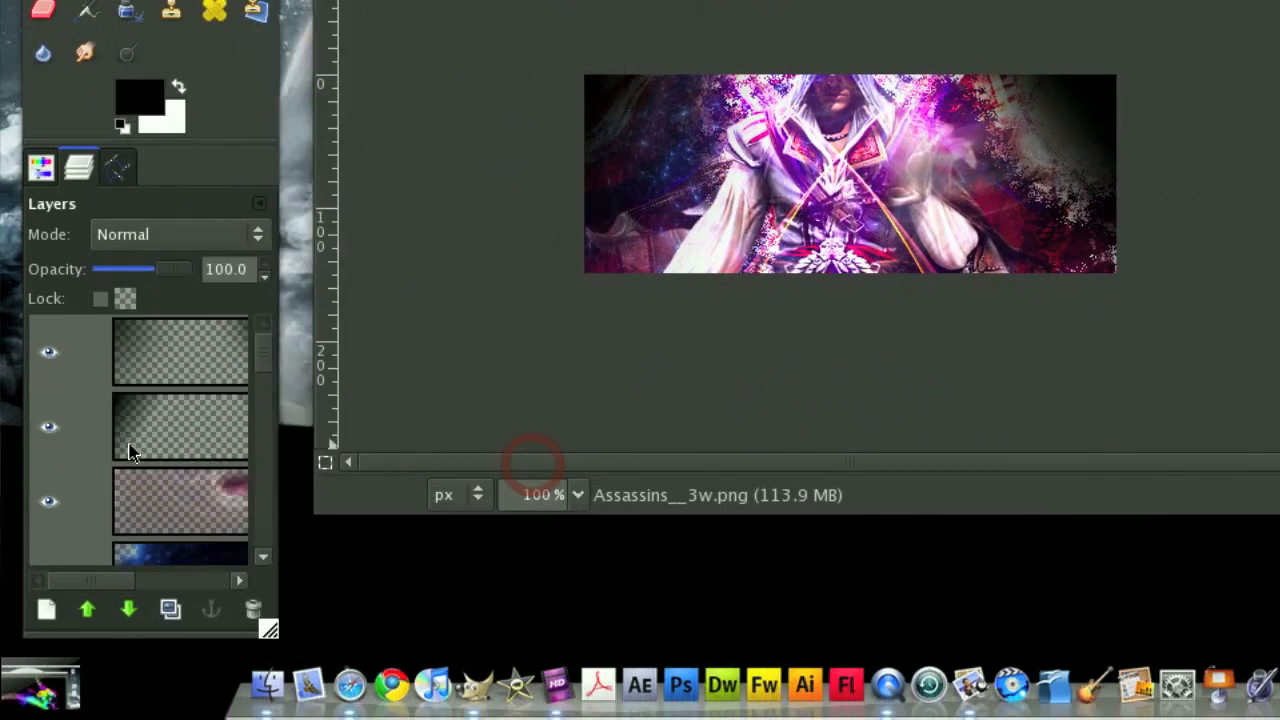
left_click(728, 200)
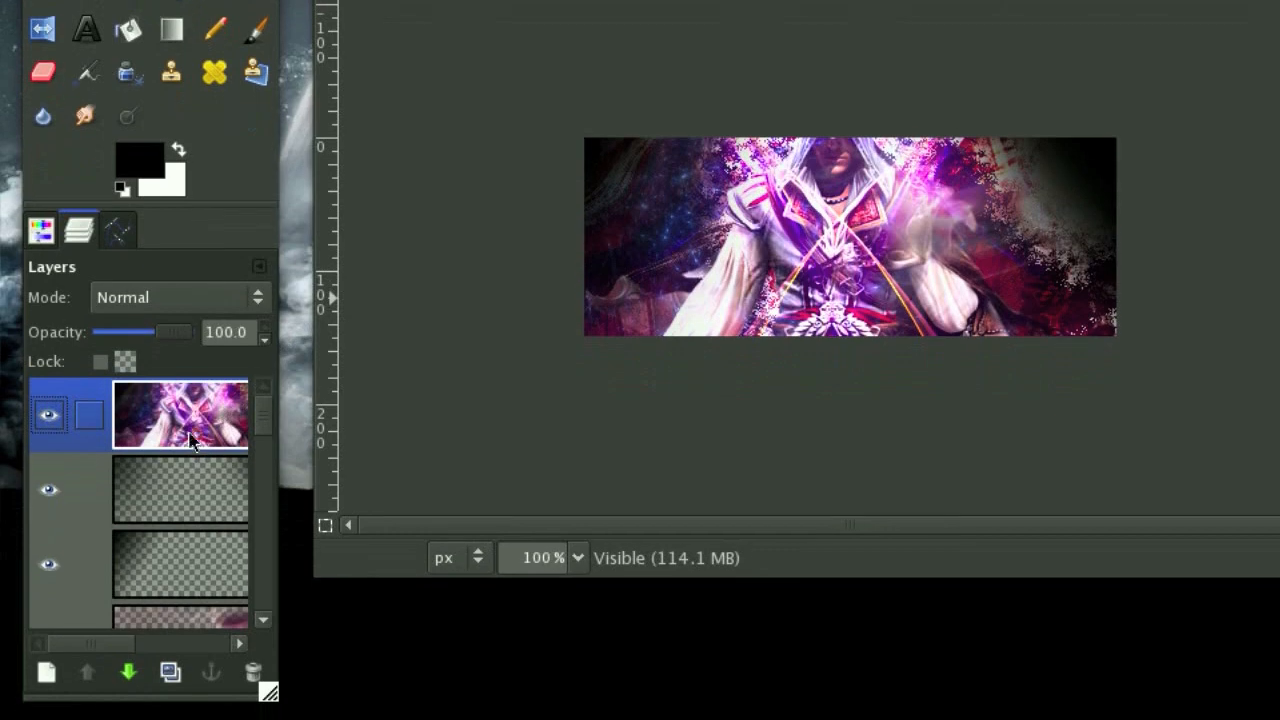
- Choose a red-and-blue gradient, gradient-map the top copy and fade it to 13% opacity
left_click(170, 146)
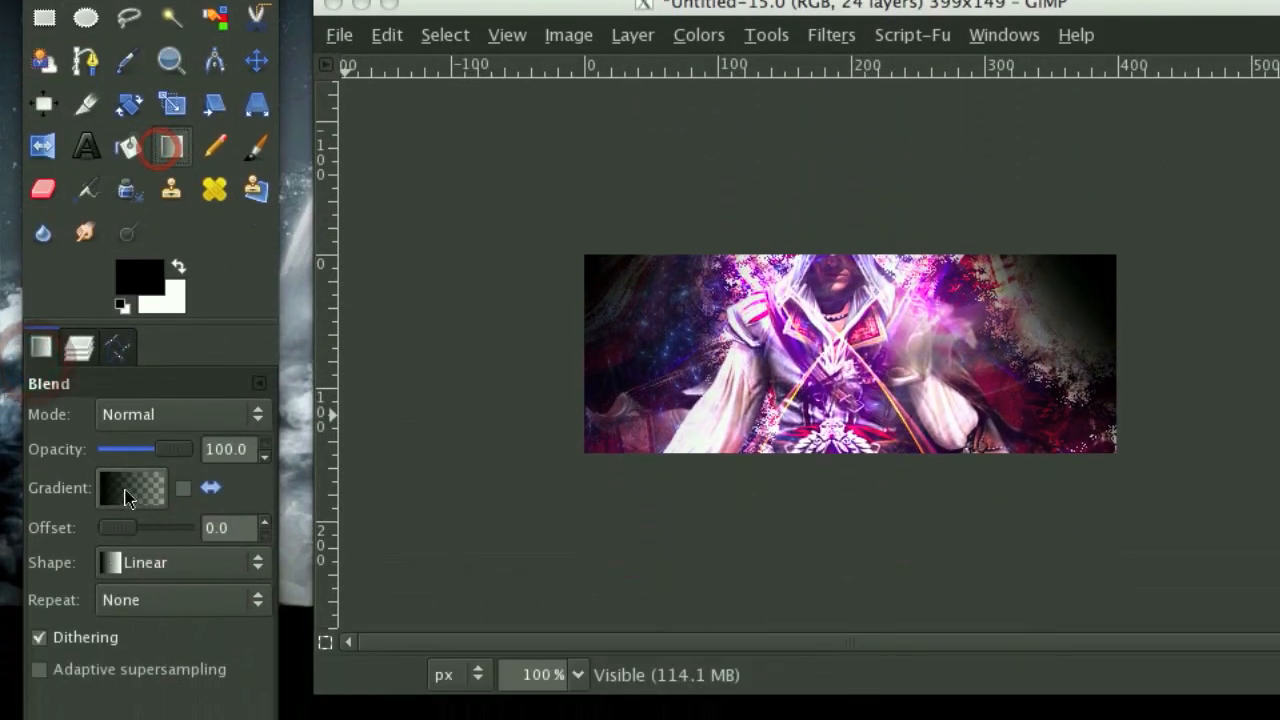
left_click(132, 488)
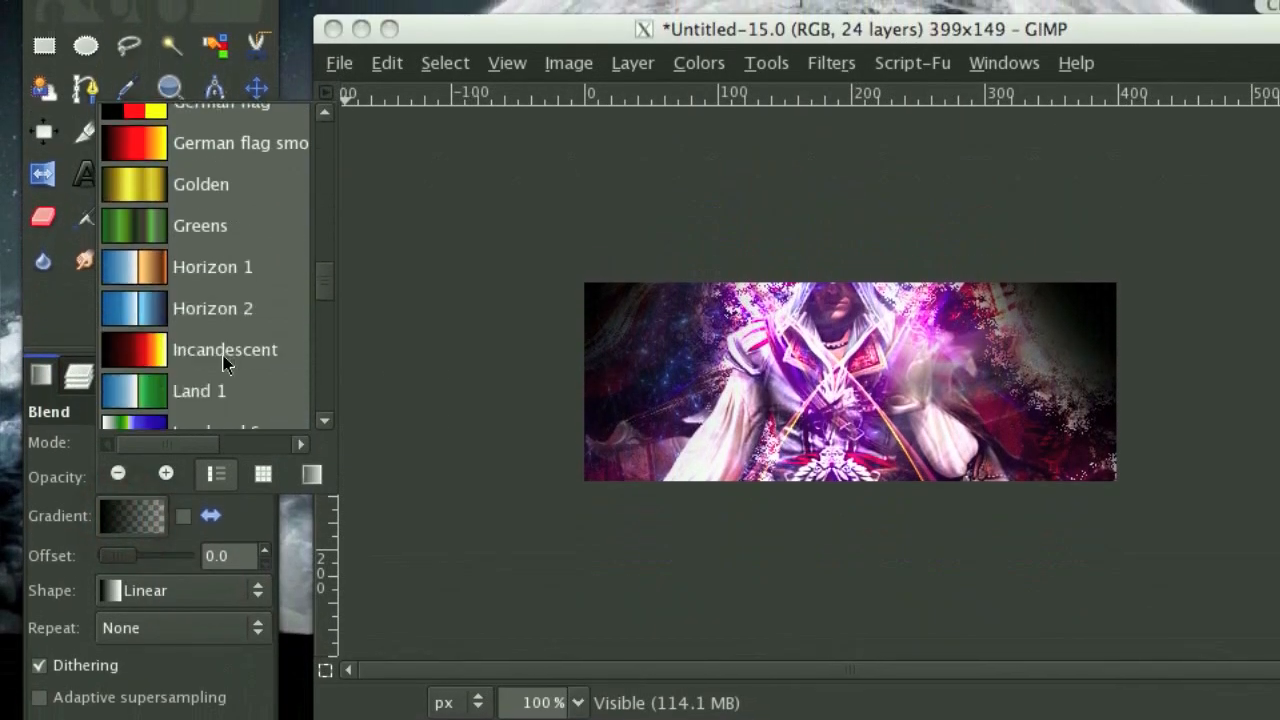
scroll("down", 3)
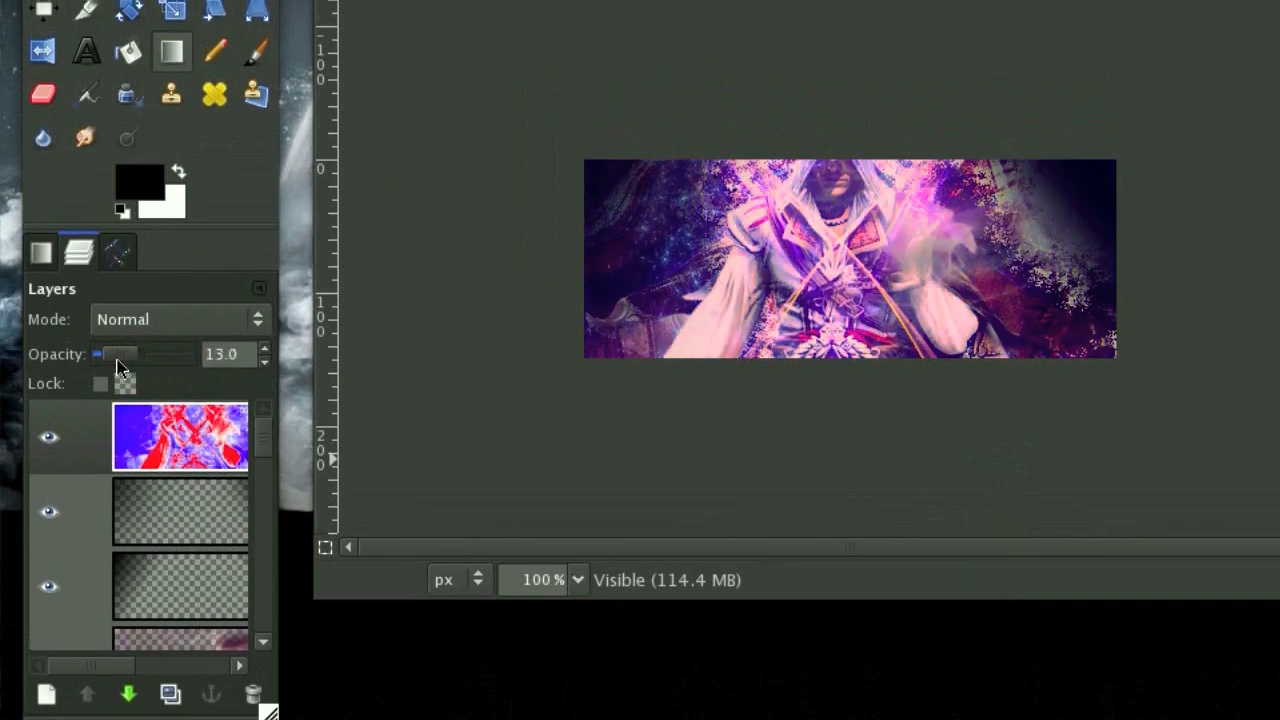
left_click_drag(118, 354, 112, 354)
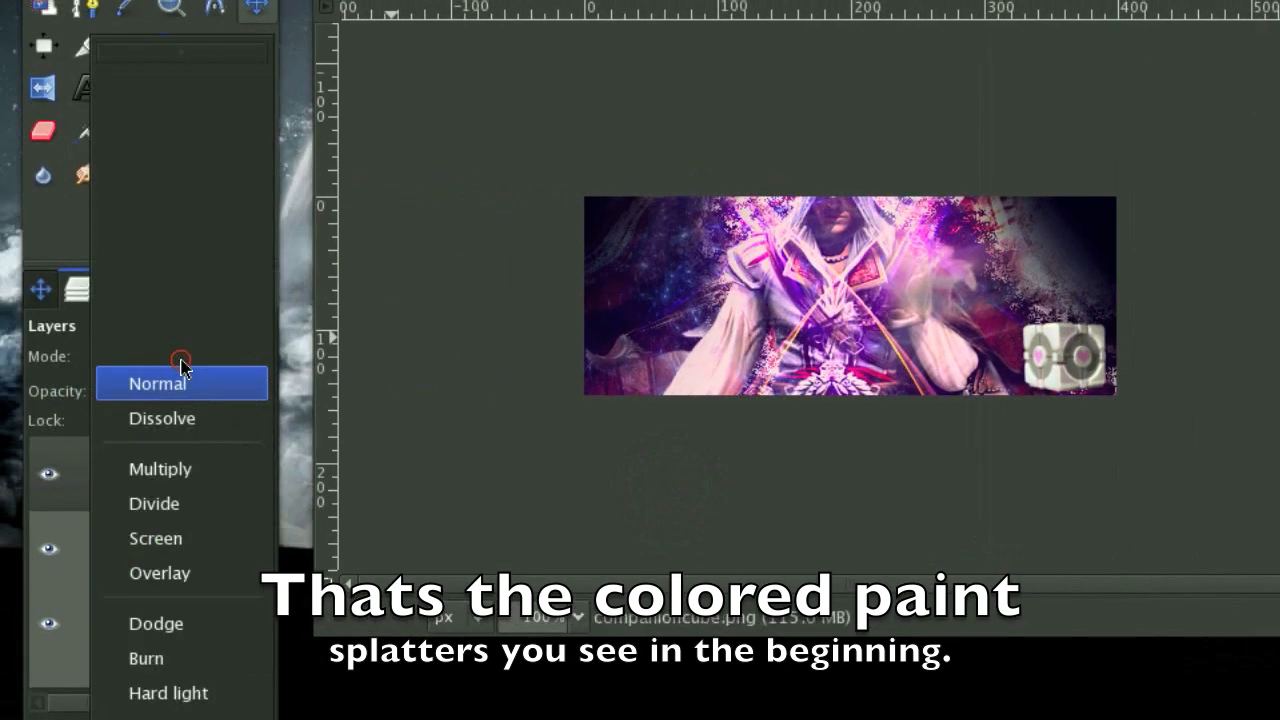
- Set the Companion Cube layer's mode to Overlay at full opacity
left_click(160, 572)
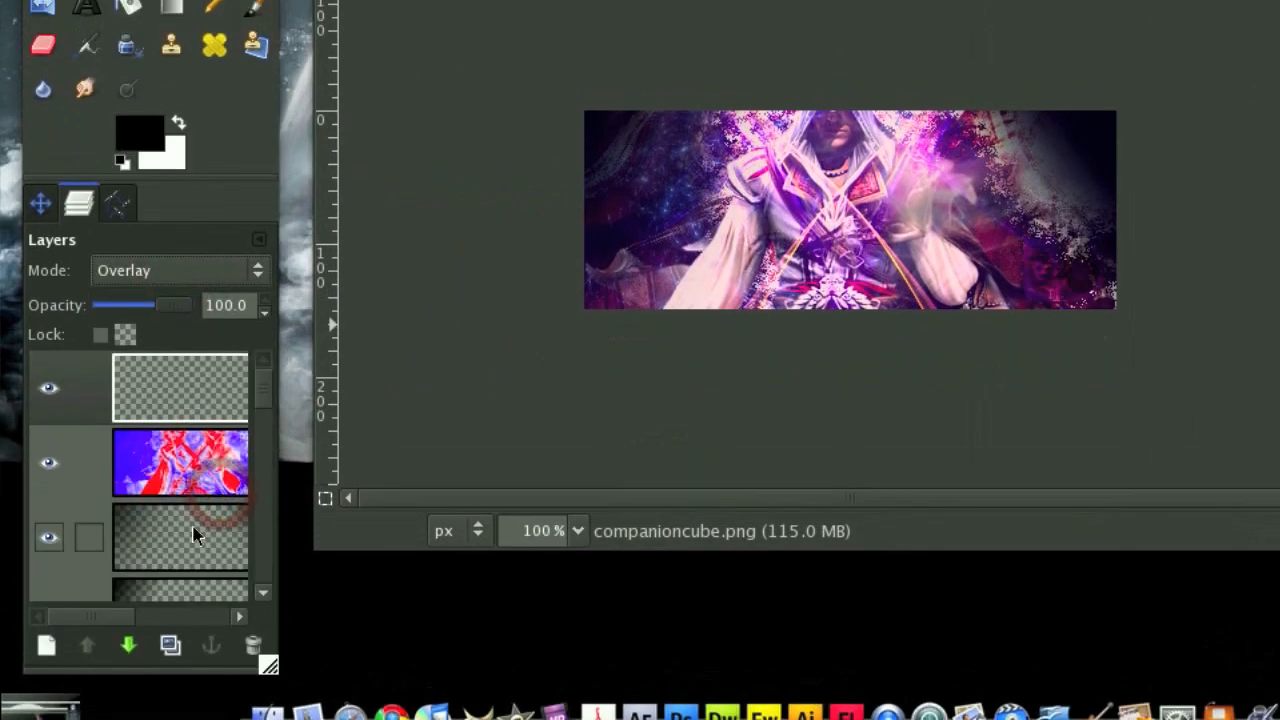